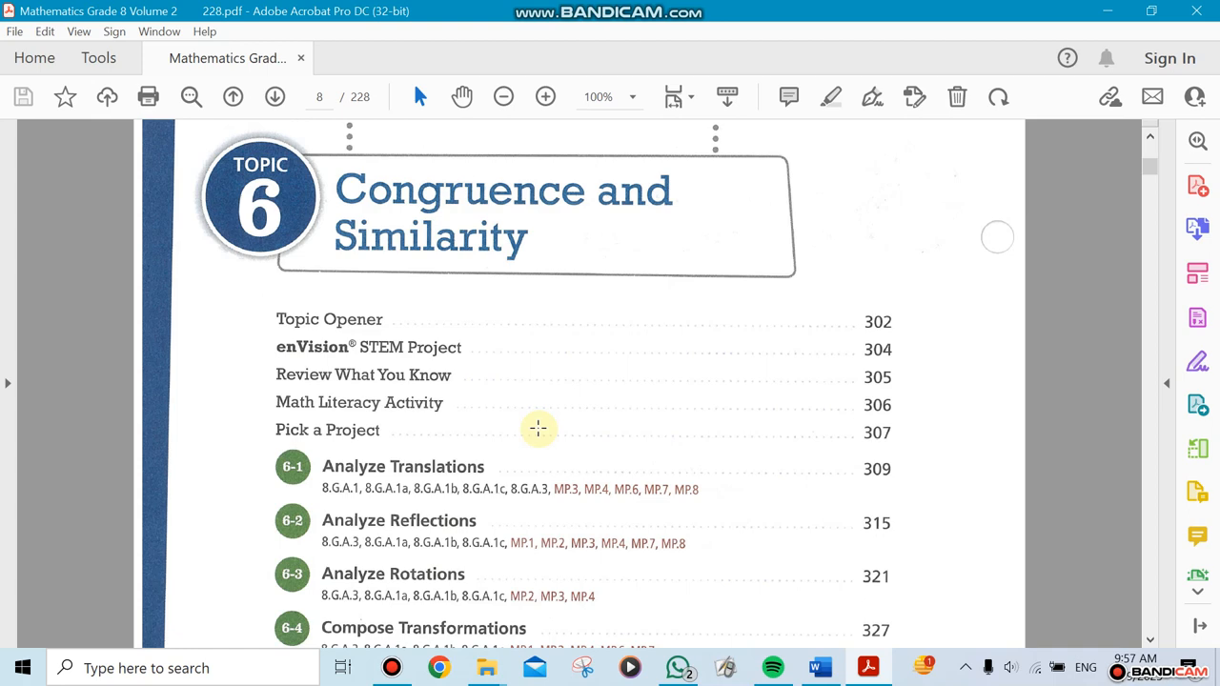
pyautogui.moveTo(548, 416)
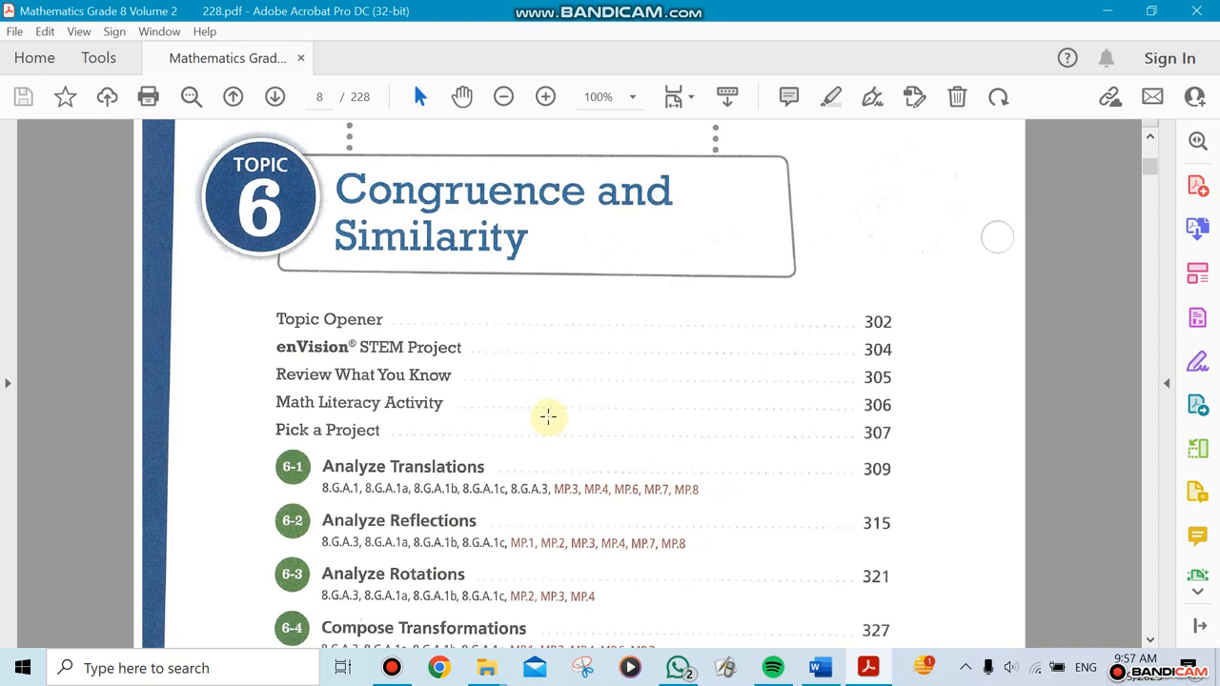
# Step: Scroll the Topic 6 Congruence and Similarity contents until lessons 6-1 through 6-5 are visible
pyautogui.scroll(-3)
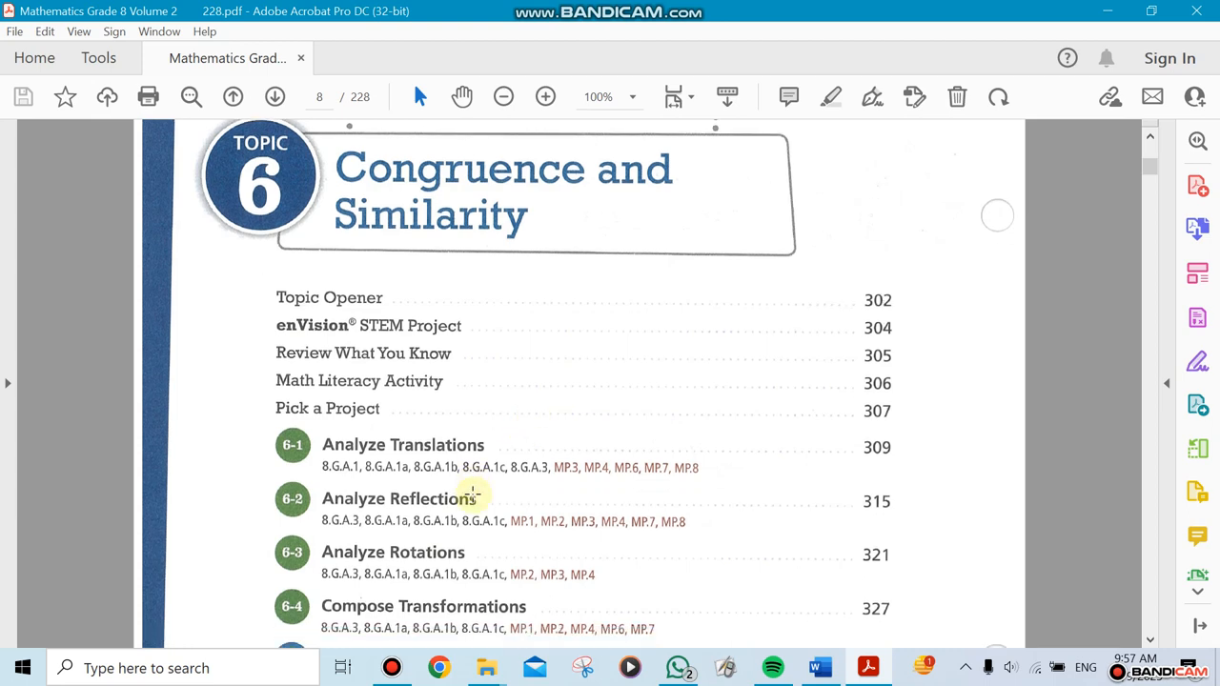
pyautogui.scroll(-3)
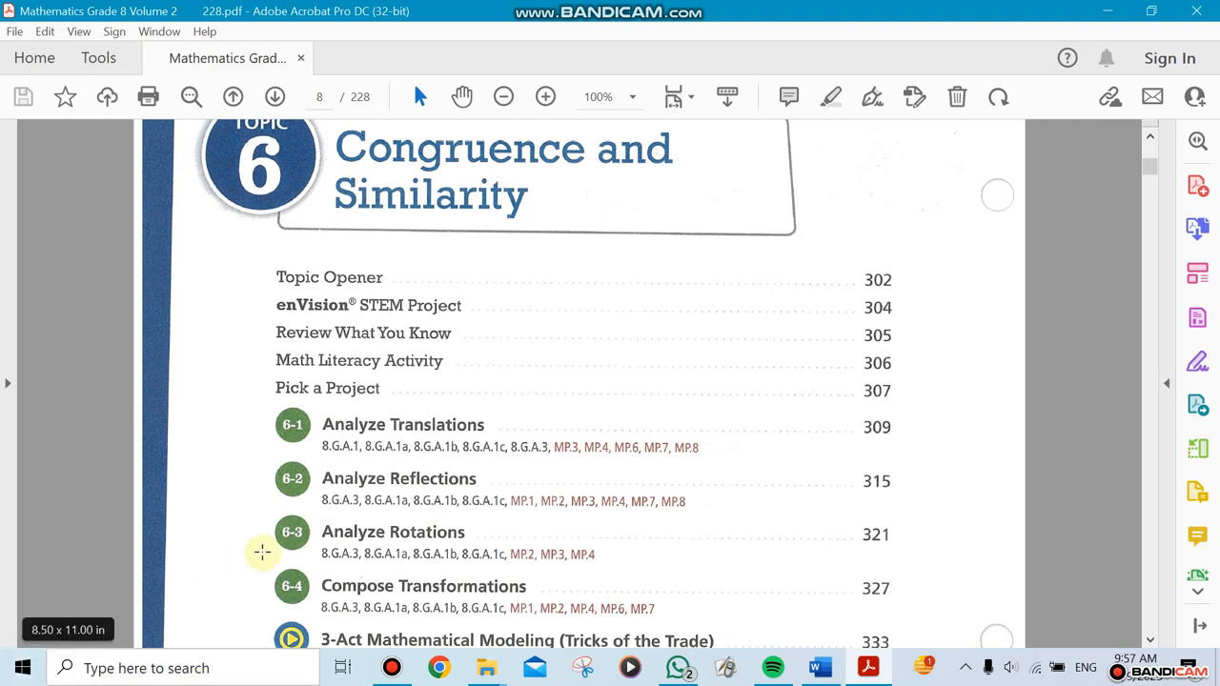
pyautogui.moveTo(584, 402)
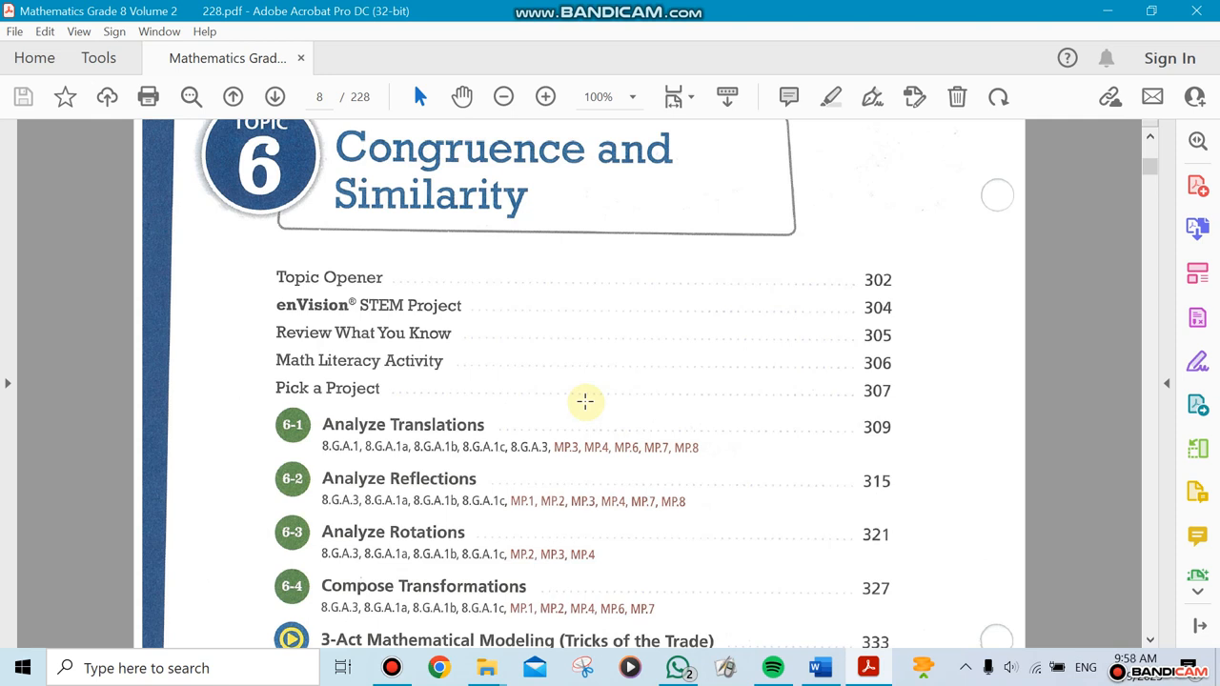
pyautogui.scroll(-3)
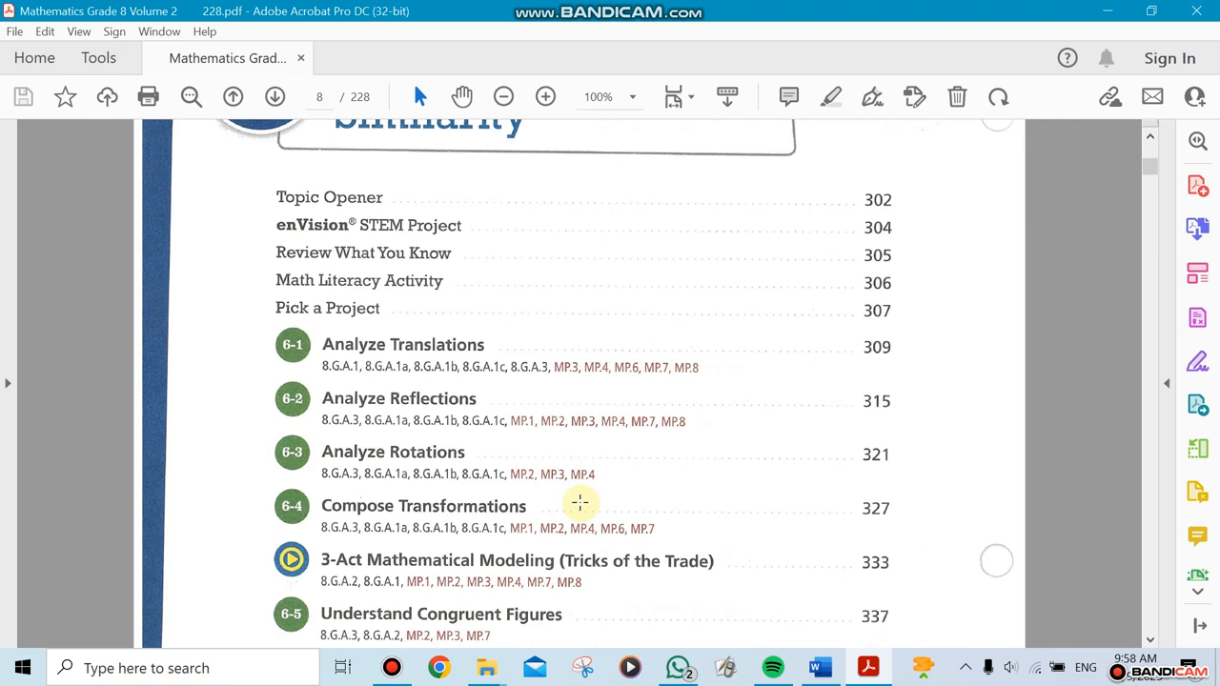
# Step: Scroll further down the Topic 6 contents to show lessons 6-6 through 6-10 and the Topic Review
pyautogui.scroll(-3)
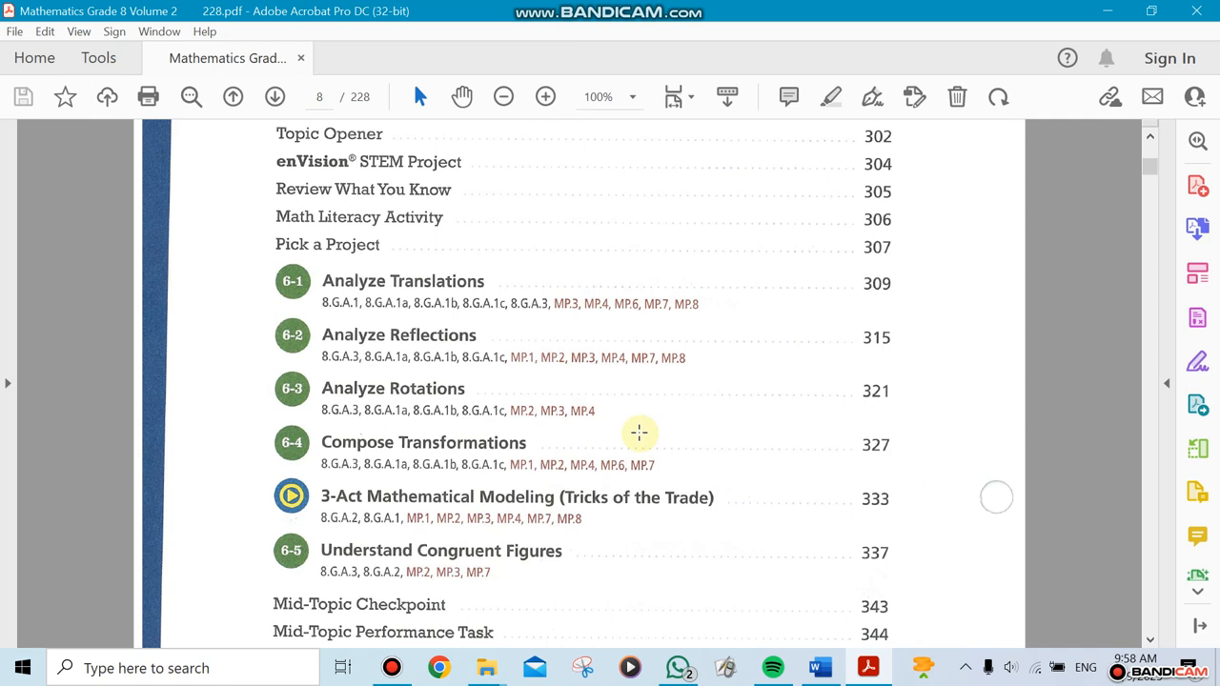
pyautogui.moveTo(389, 358)
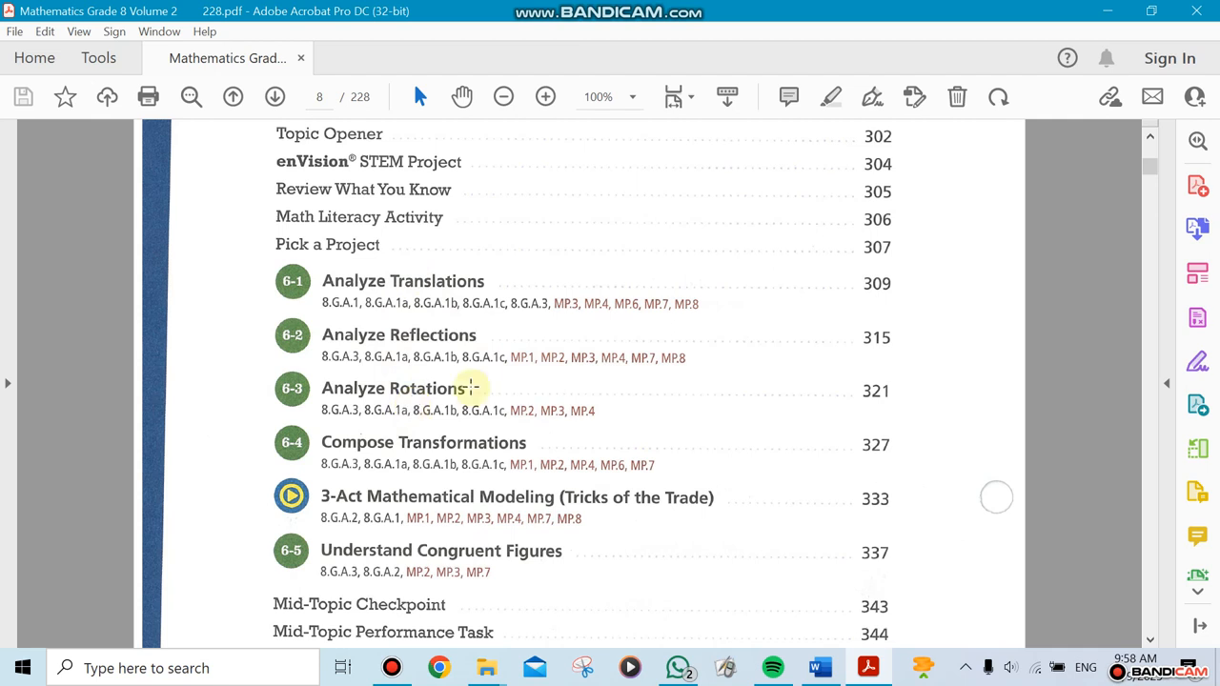
pyautogui.moveTo(500, 302)
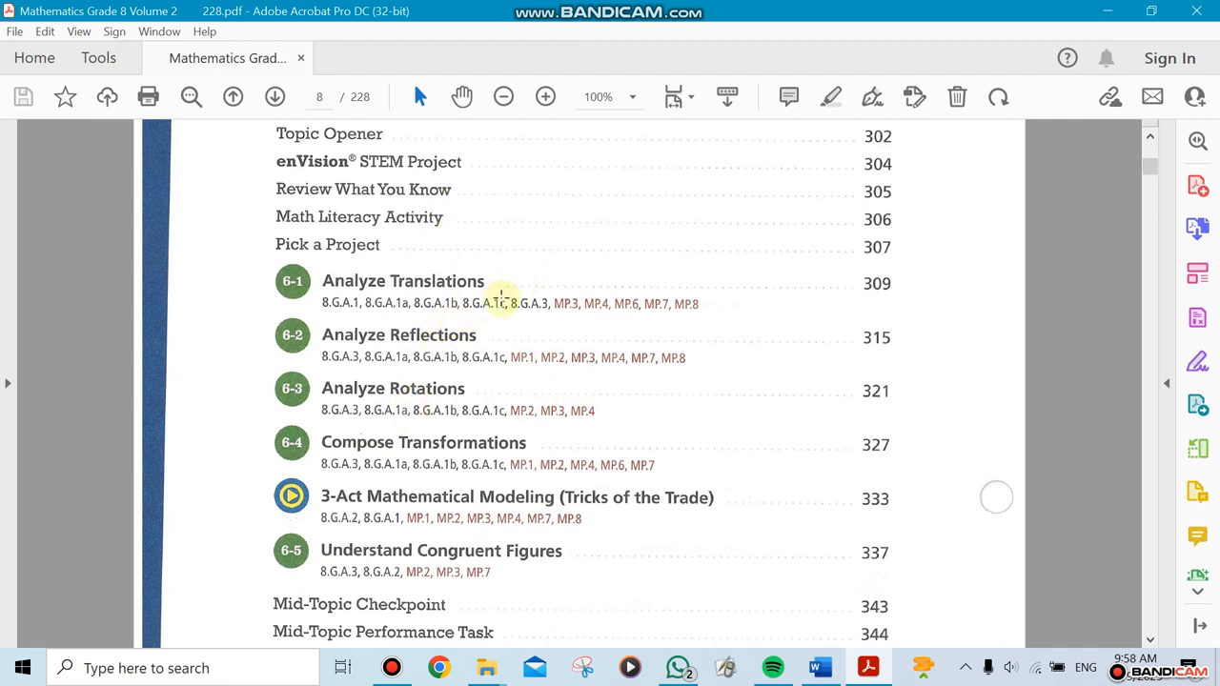
pyautogui.moveTo(453, 358)
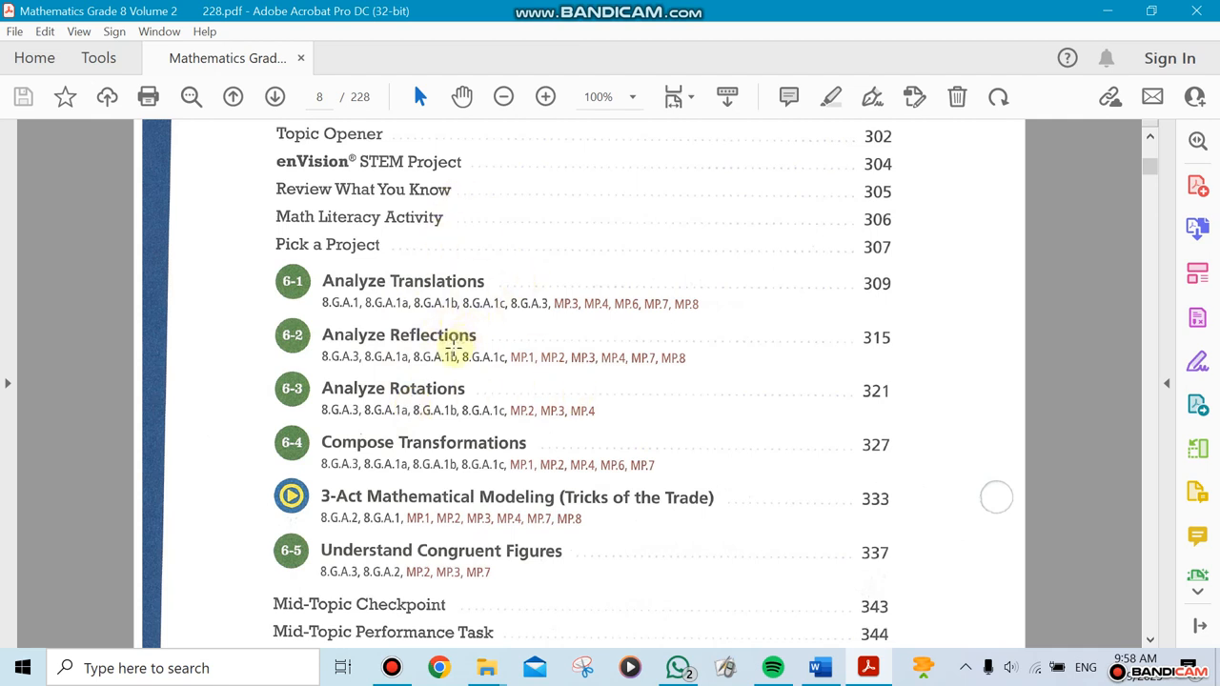
pyautogui.moveTo(448, 371)
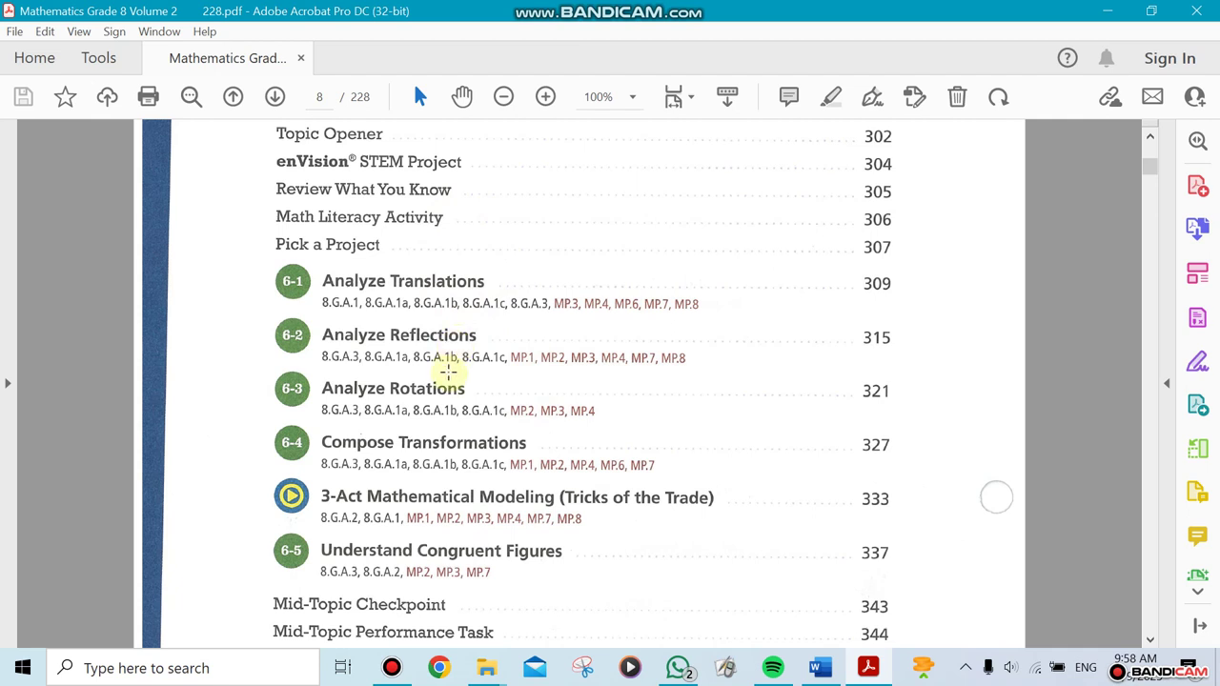
pyautogui.scroll(-3)
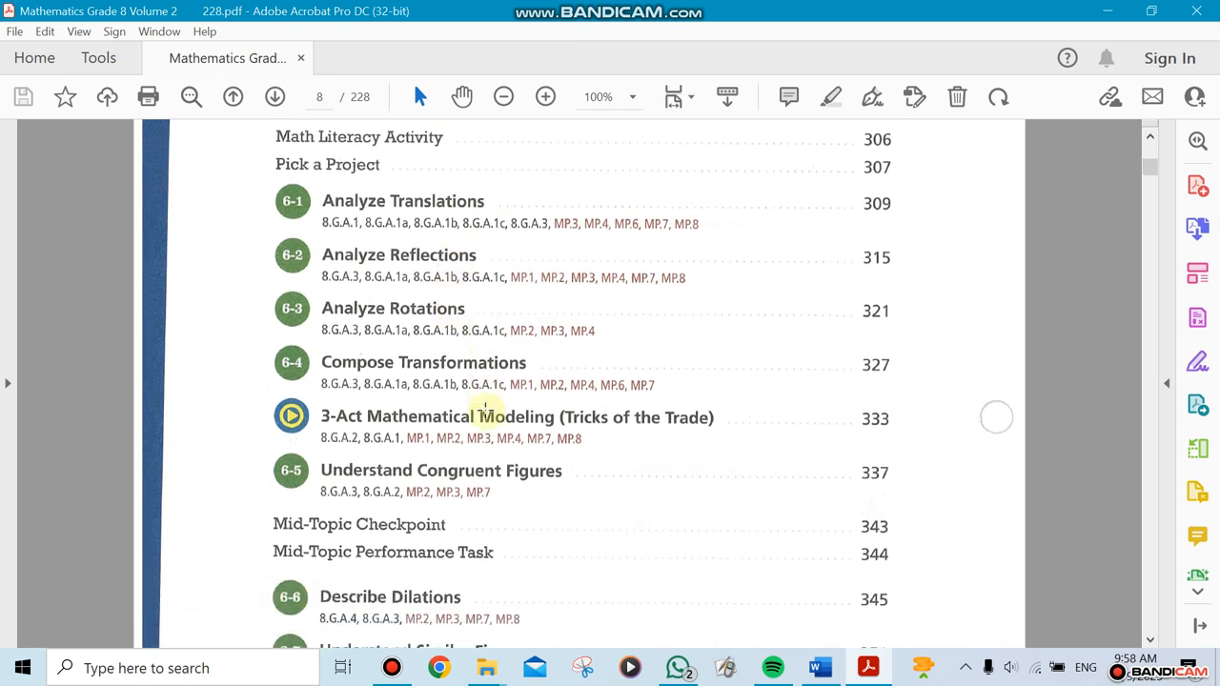
pyautogui.scroll(-3)
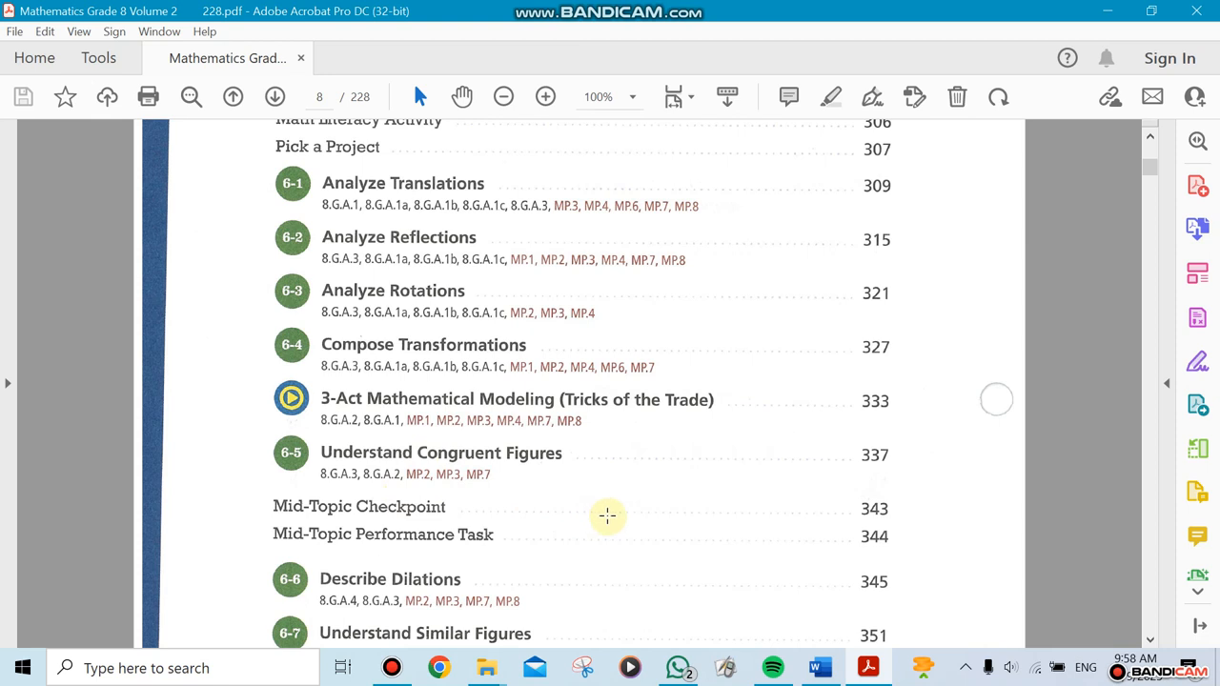
pyautogui.moveTo(545, 480)
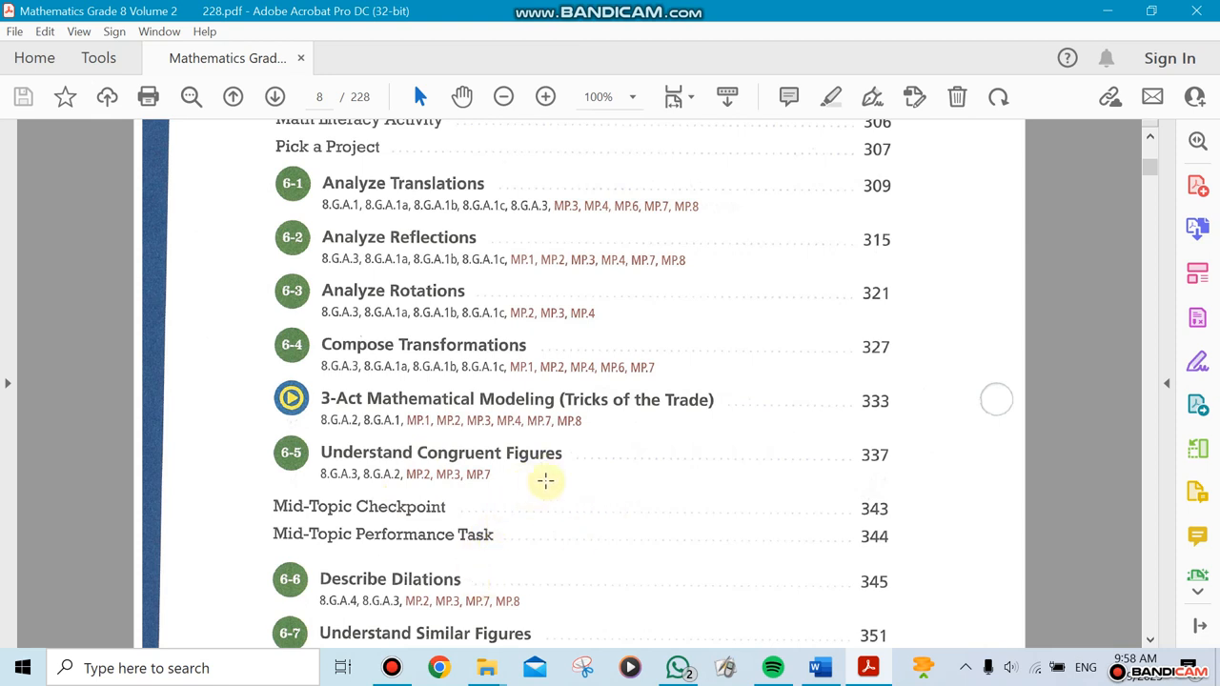
pyautogui.scroll(-3)
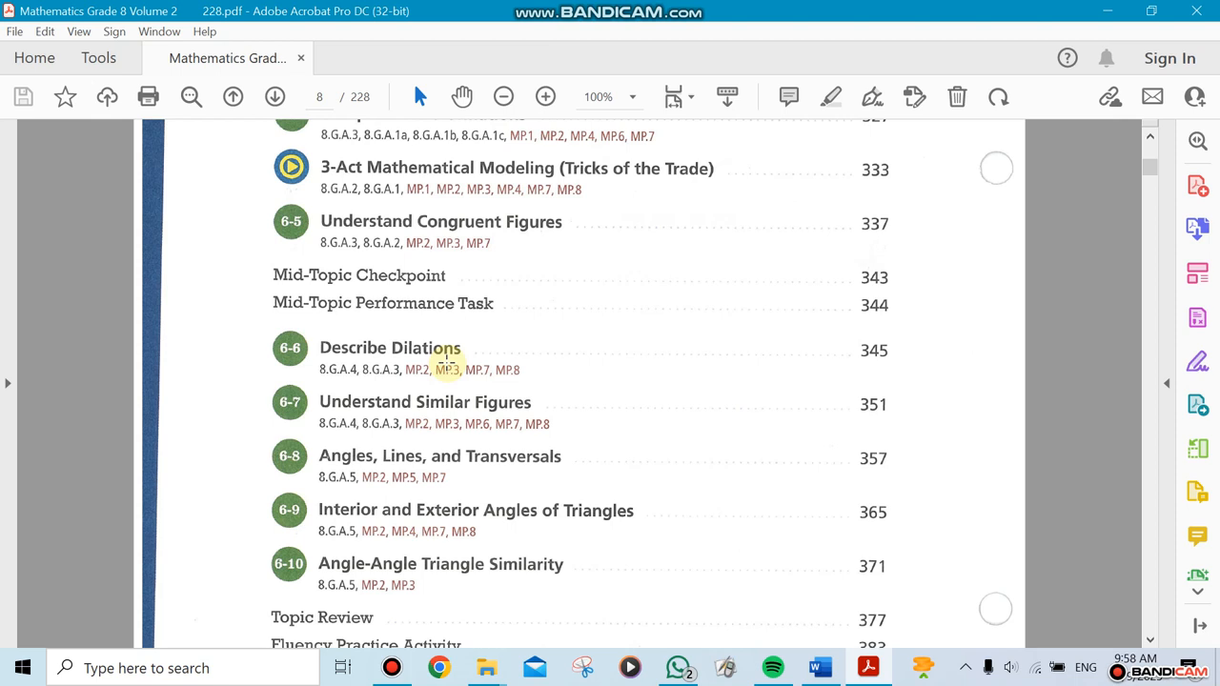
pyautogui.moveTo(446, 424)
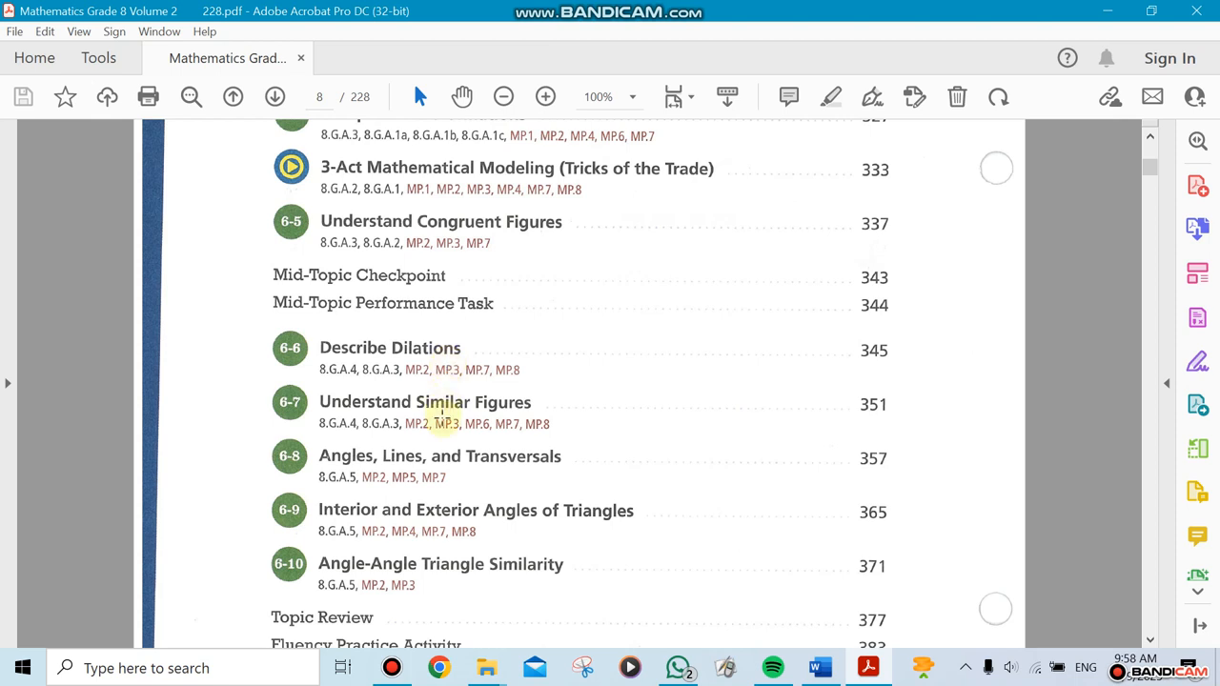
pyautogui.moveTo(378, 477)
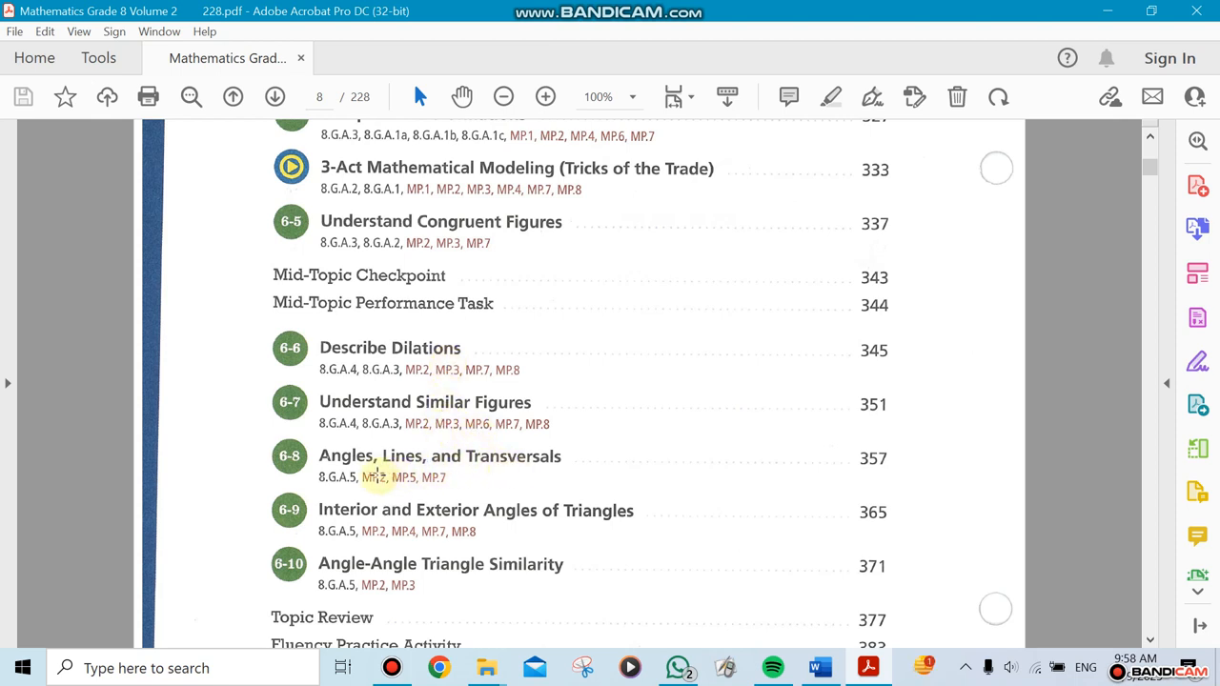
pyautogui.moveTo(446, 481)
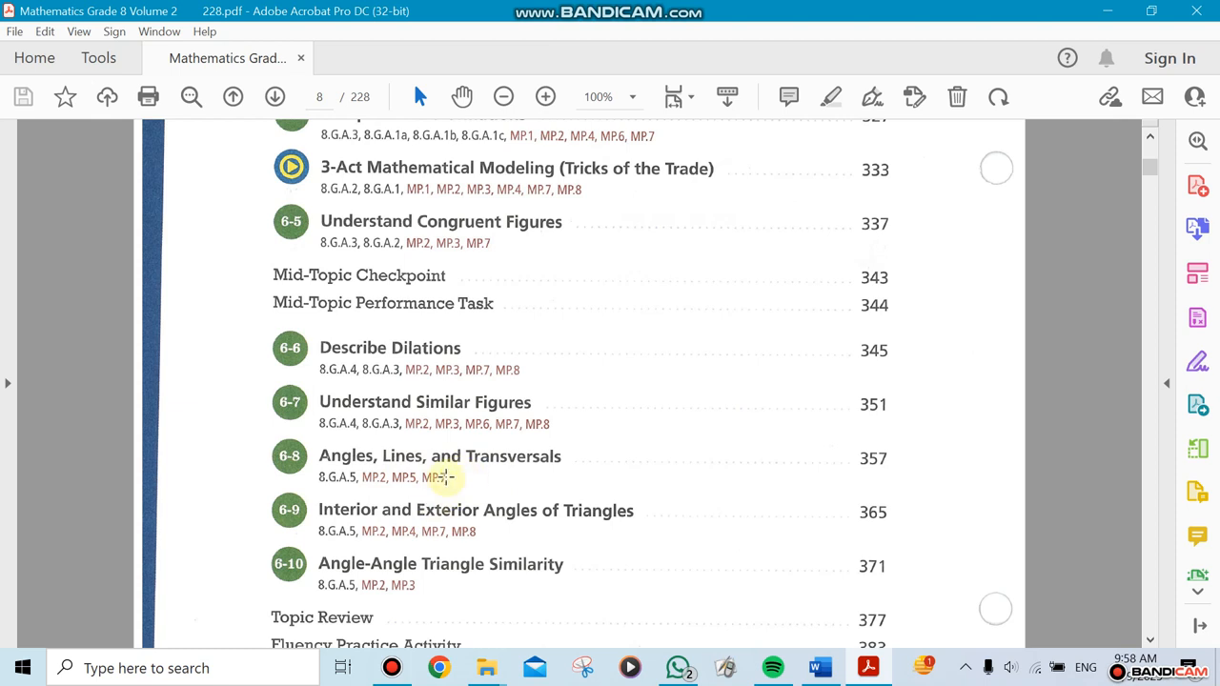
# Step: Scroll past the end of Topic 6 to the Topic 7 Pythagorean Theorem contents page
pyautogui.scroll(-3)
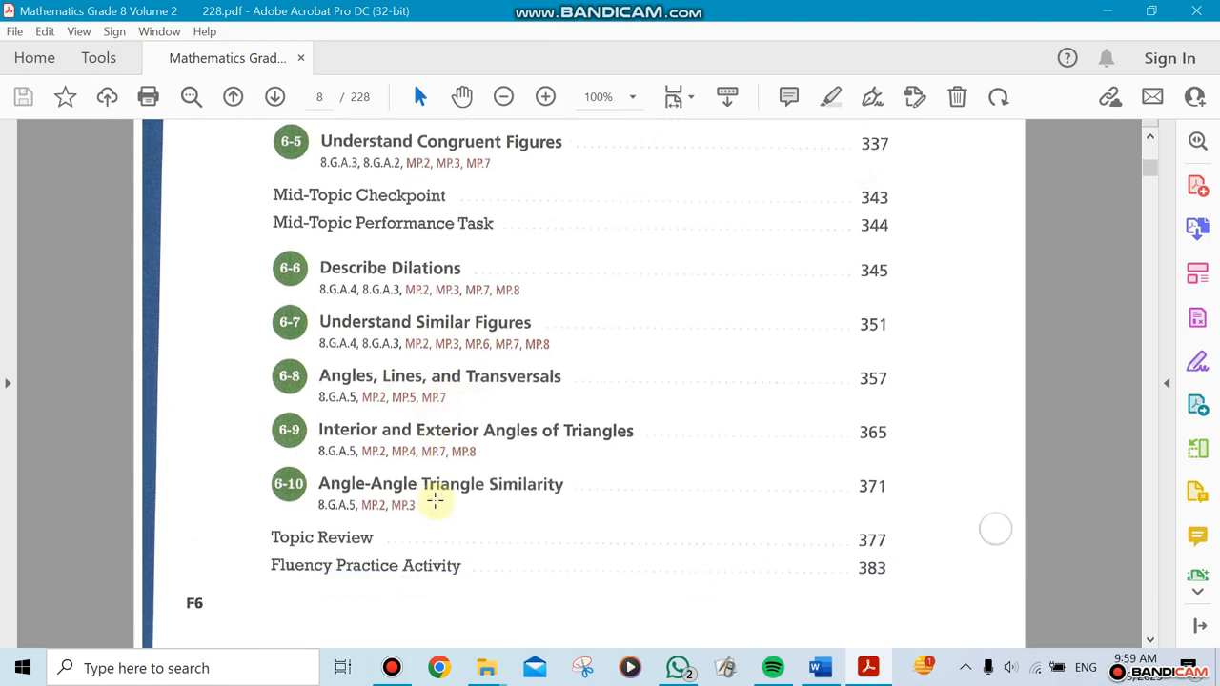
pyautogui.moveTo(537, 496)
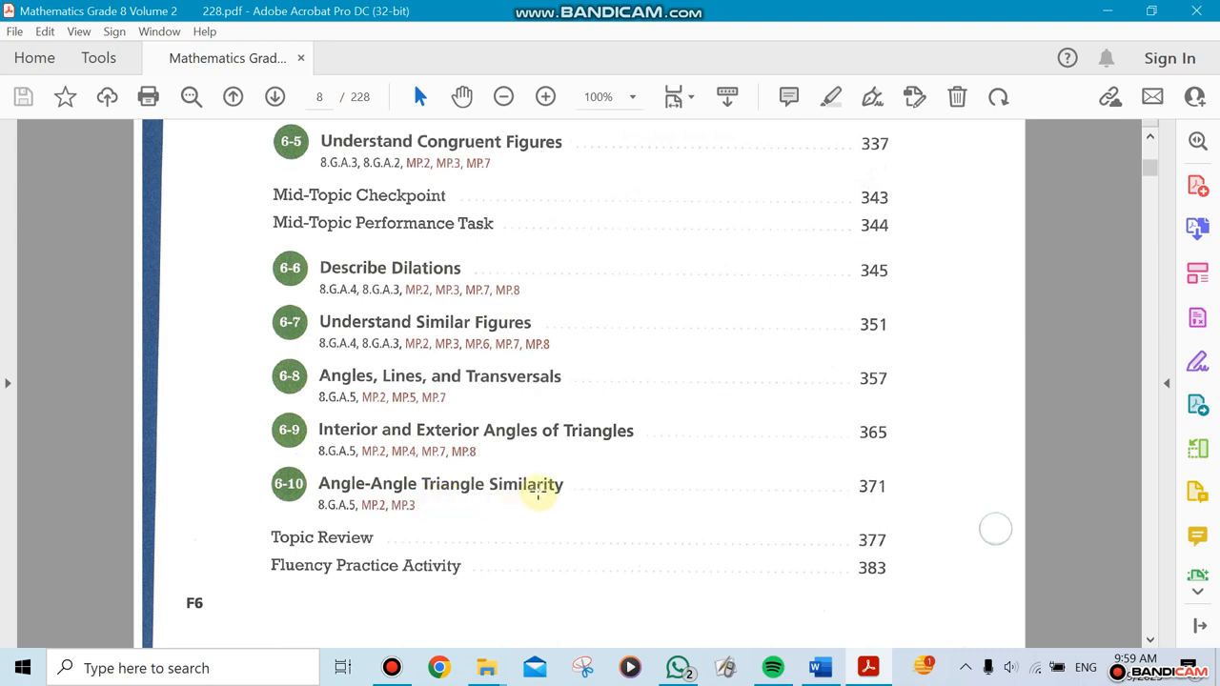
pyautogui.scroll(-3)
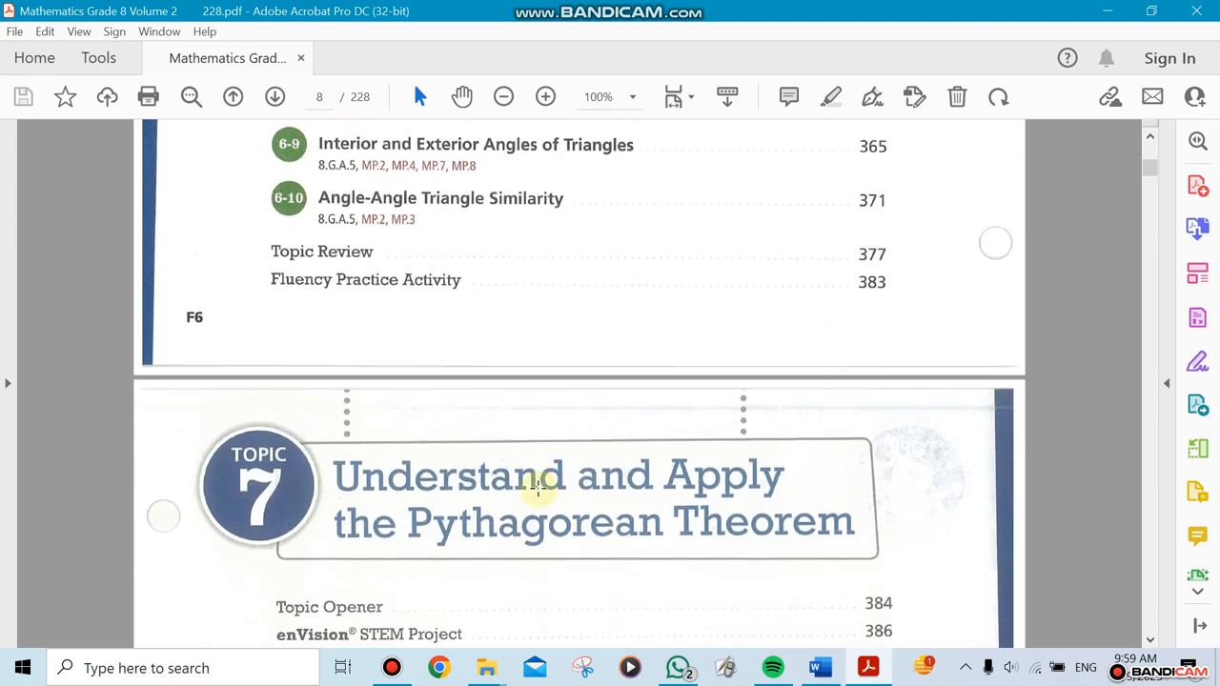
# Step: Scroll through the Topic 7 contents until the Topic 8 Surface Area and Volume page appears
pyautogui.scroll(-3)
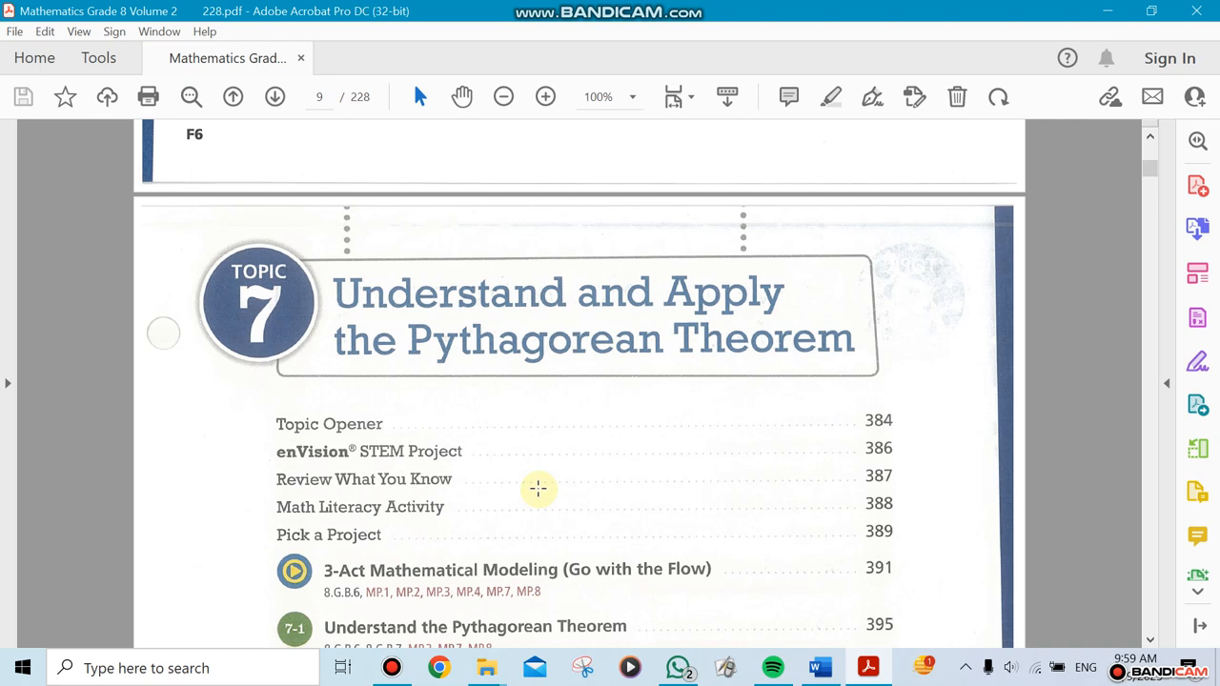
pyautogui.scroll(-3)
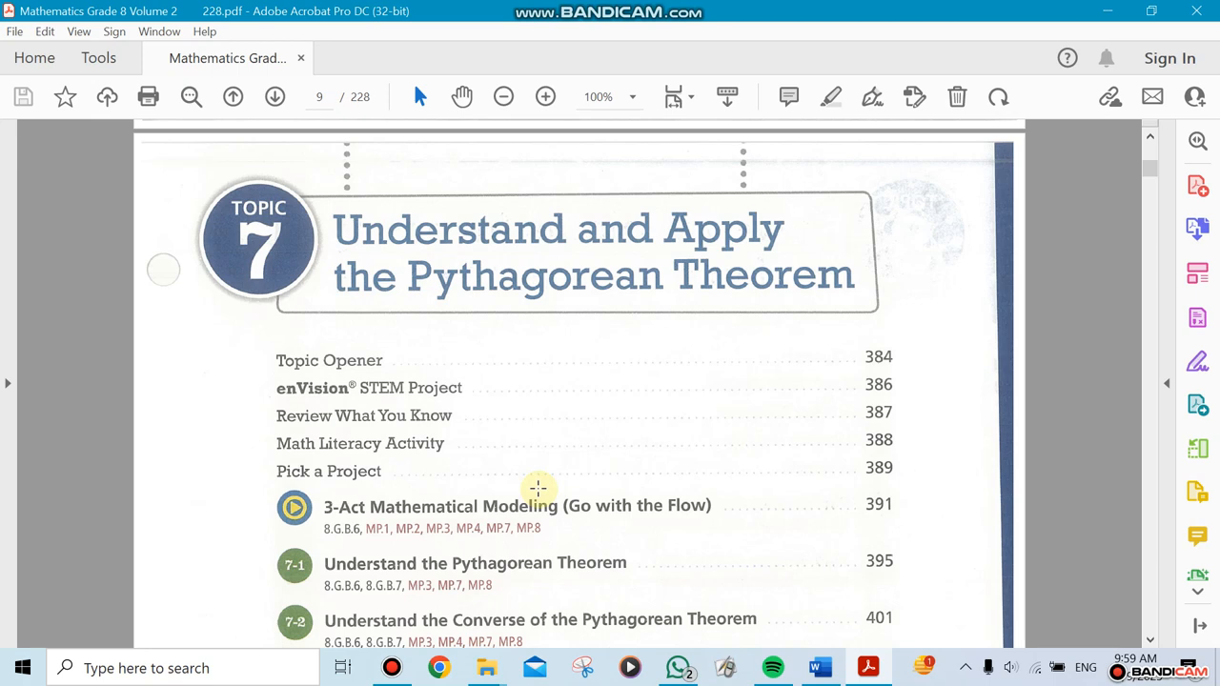
pyautogui.scroll(-3)
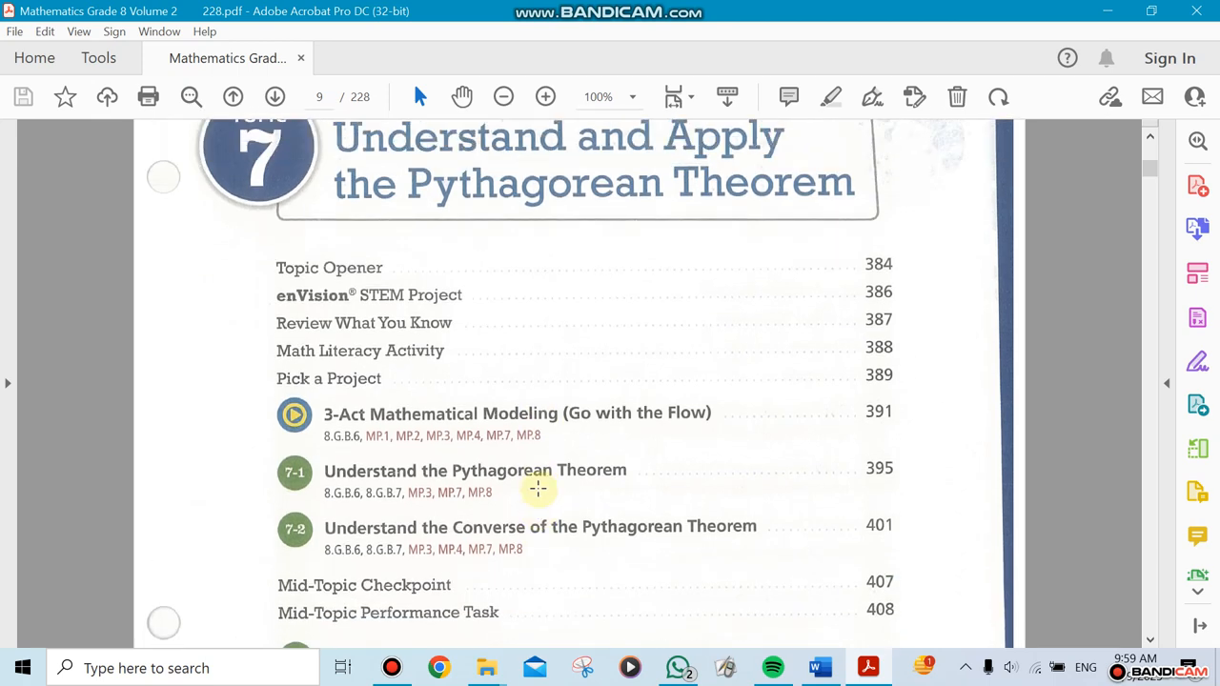
pyautogui.moveTo(541, 499)
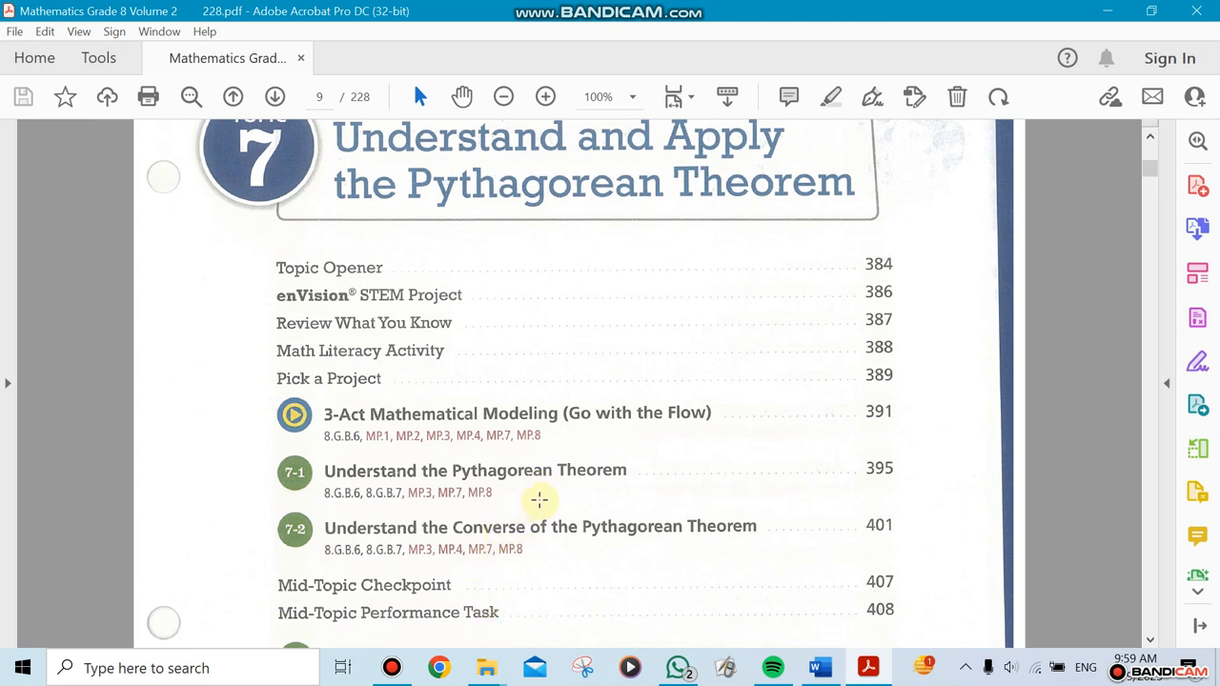
pyautogui.moveTo(553, 459)
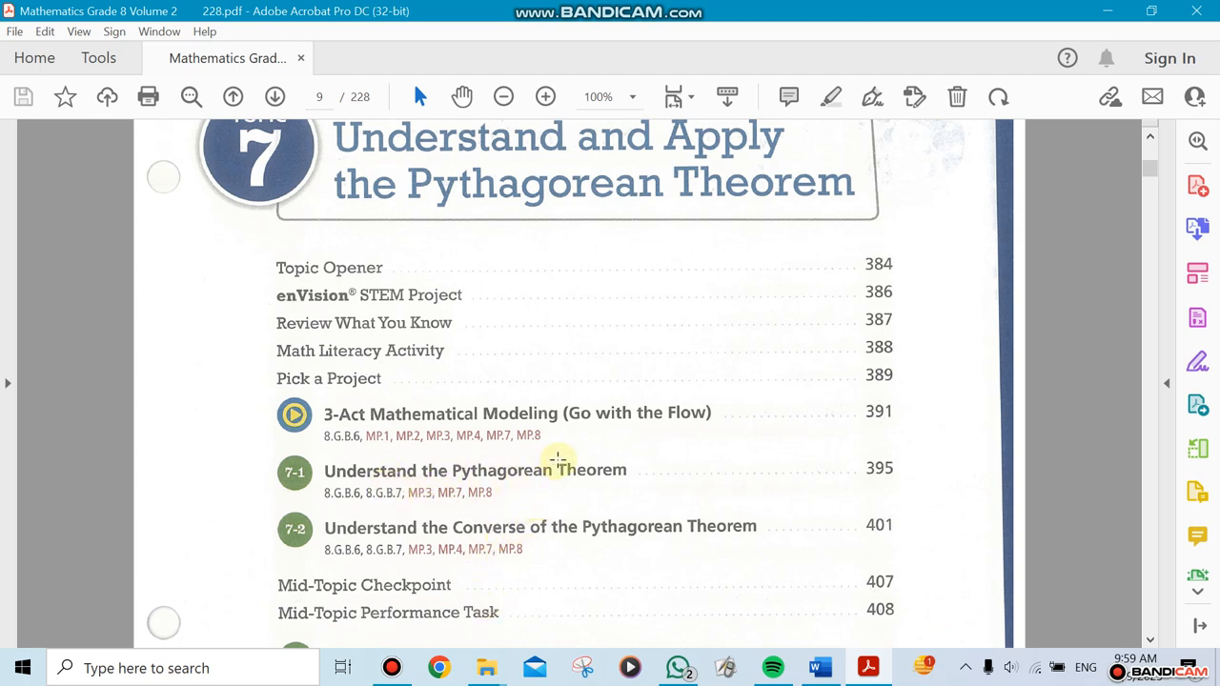
pyautogui.scroll(-3)
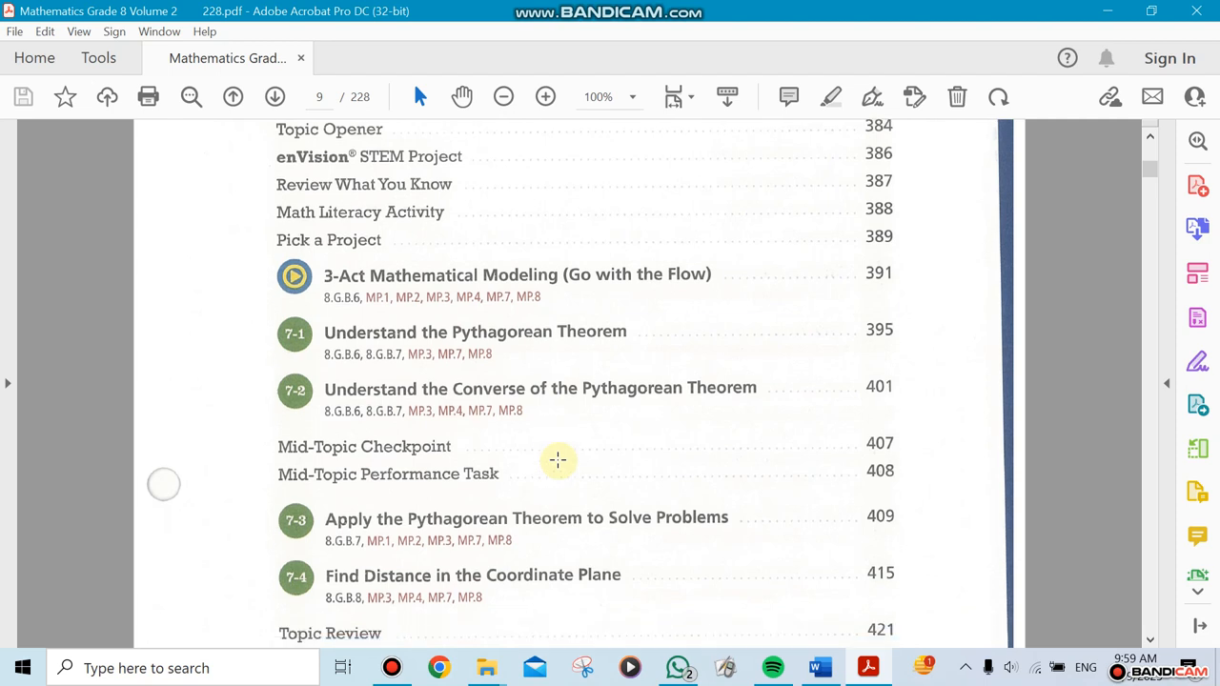
pyautogui.scroll(-3)
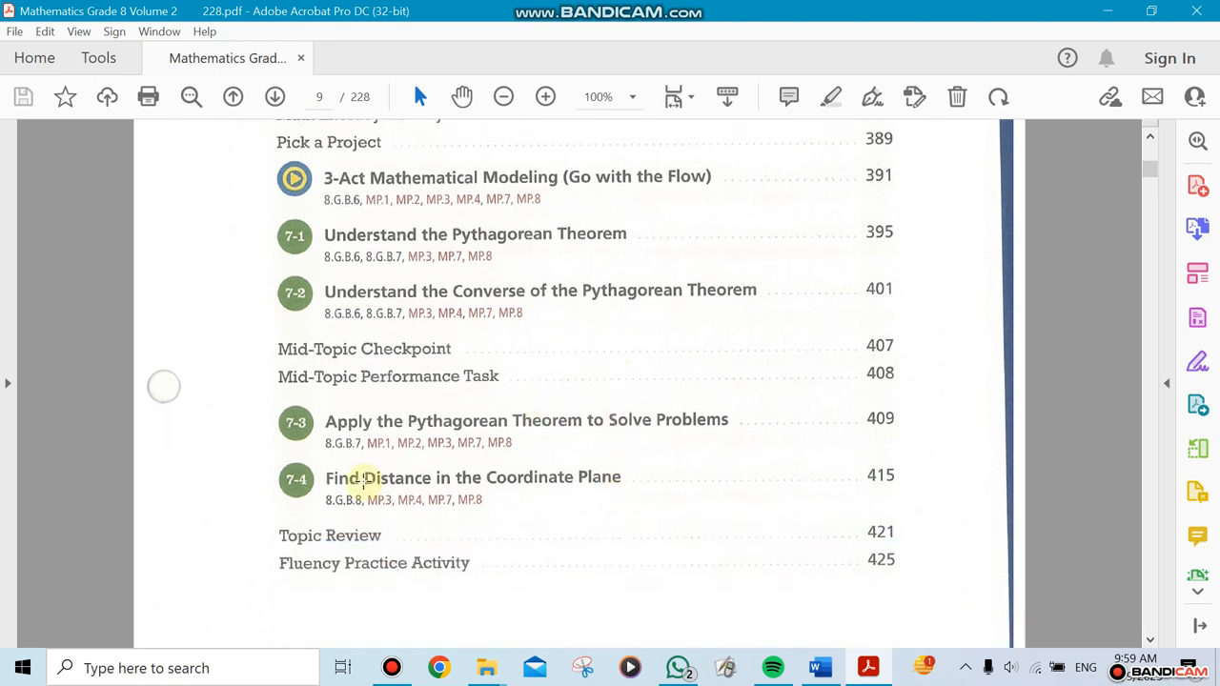
pyautogui.moveTo(404, 399)
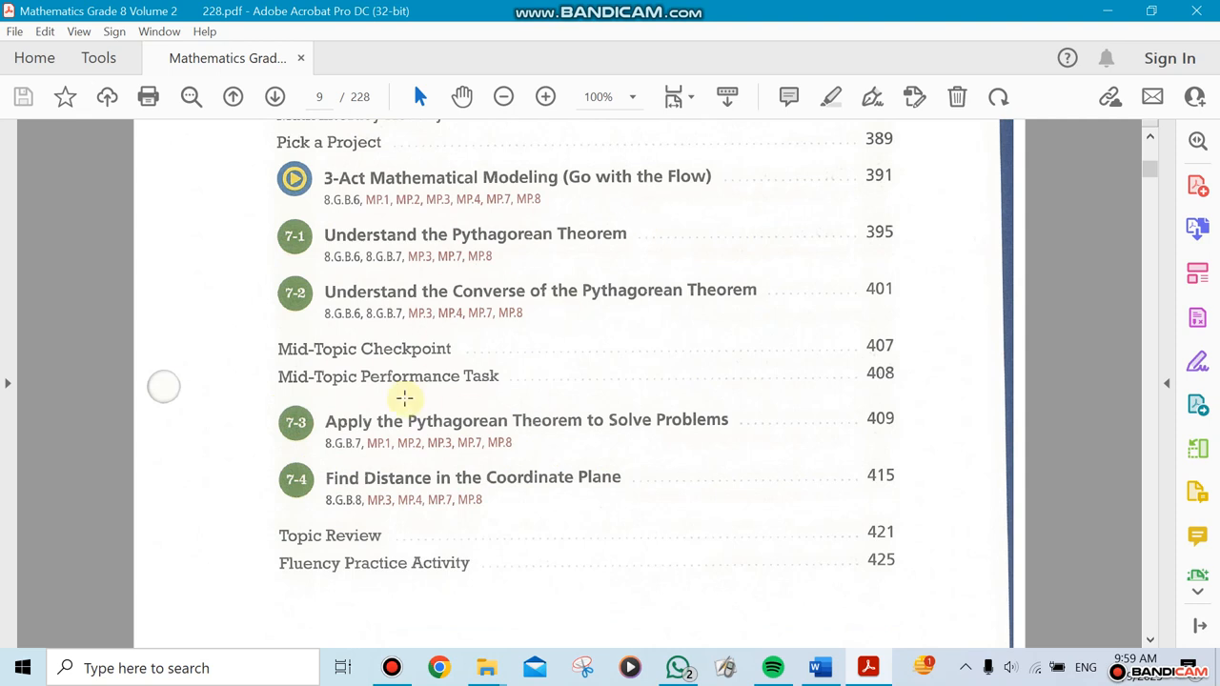
pyautogui.moveTo(524, 395)
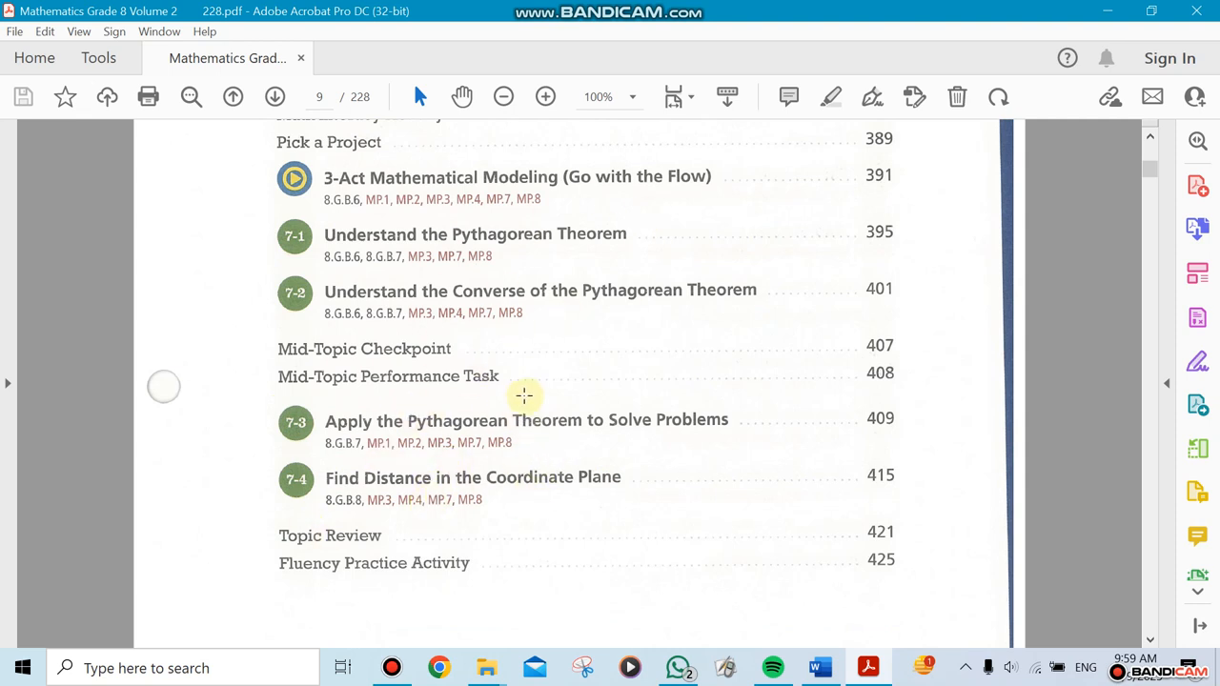
pyautogui.moveTo(354, 465)
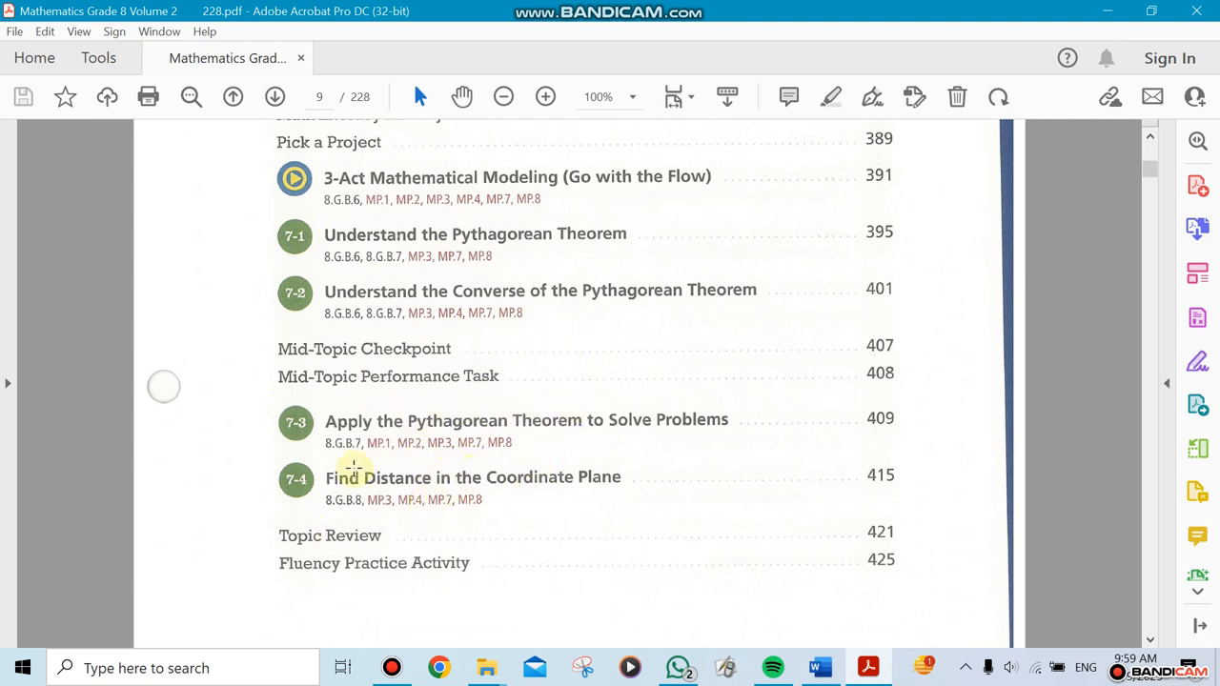
pyautogui.scroll(-3)
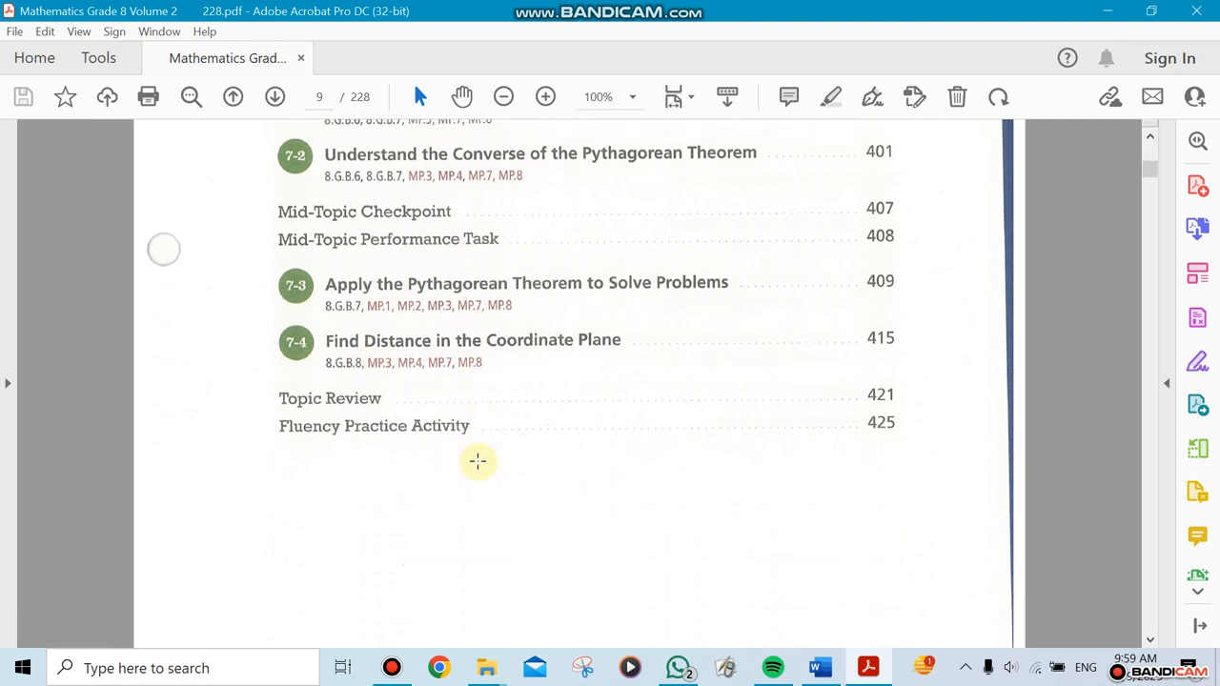
pyautogui.moveTo(486, 556)
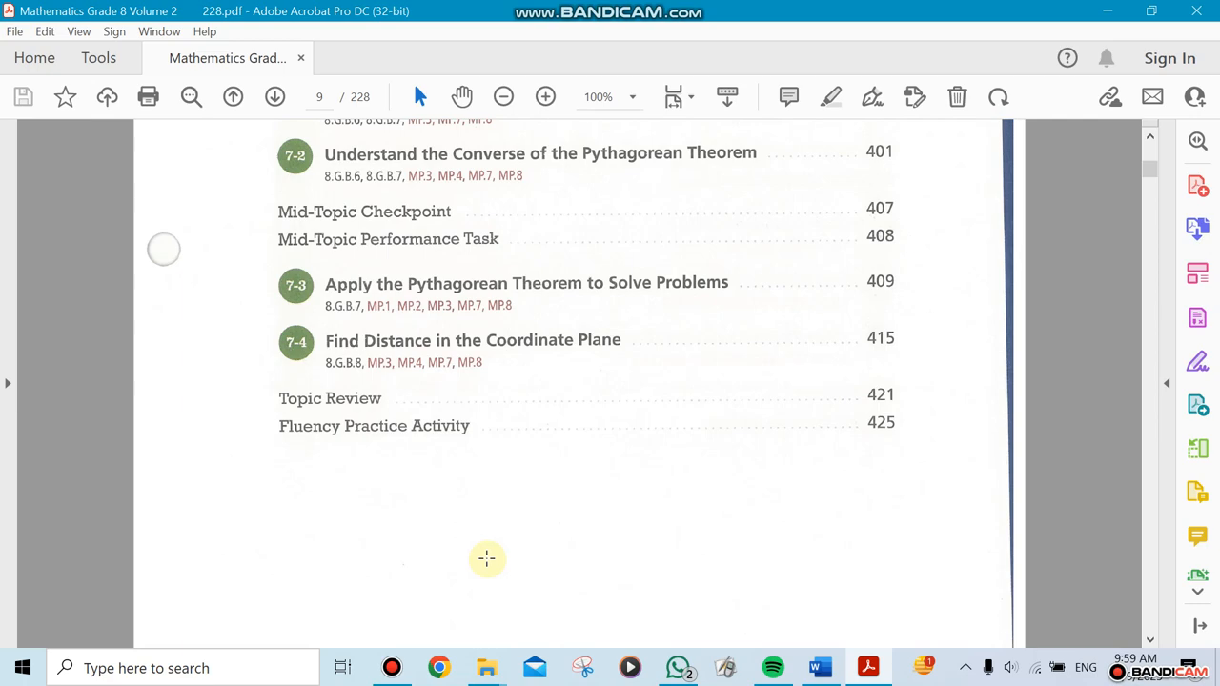
pyautogui.scroll(-3)
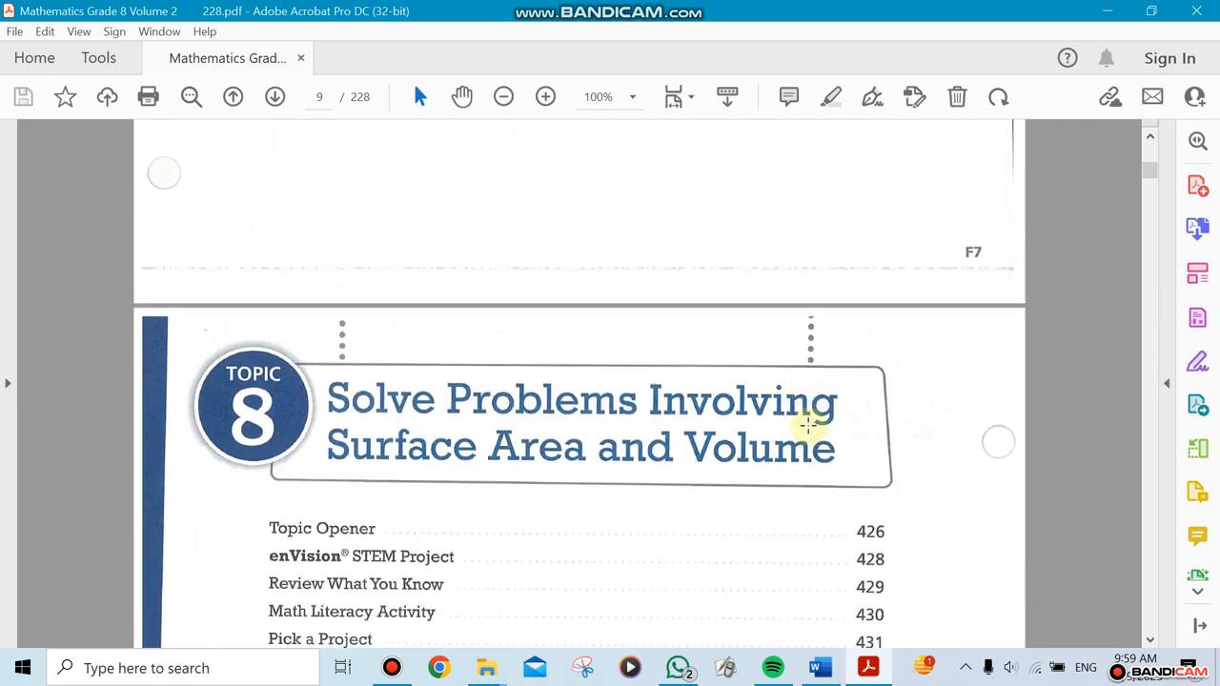
# Step: Scroll down past the standards and Topic 5 pages to the opening of Lesson 6-1 Analyze Translations
pyautogui.scroll(-3)
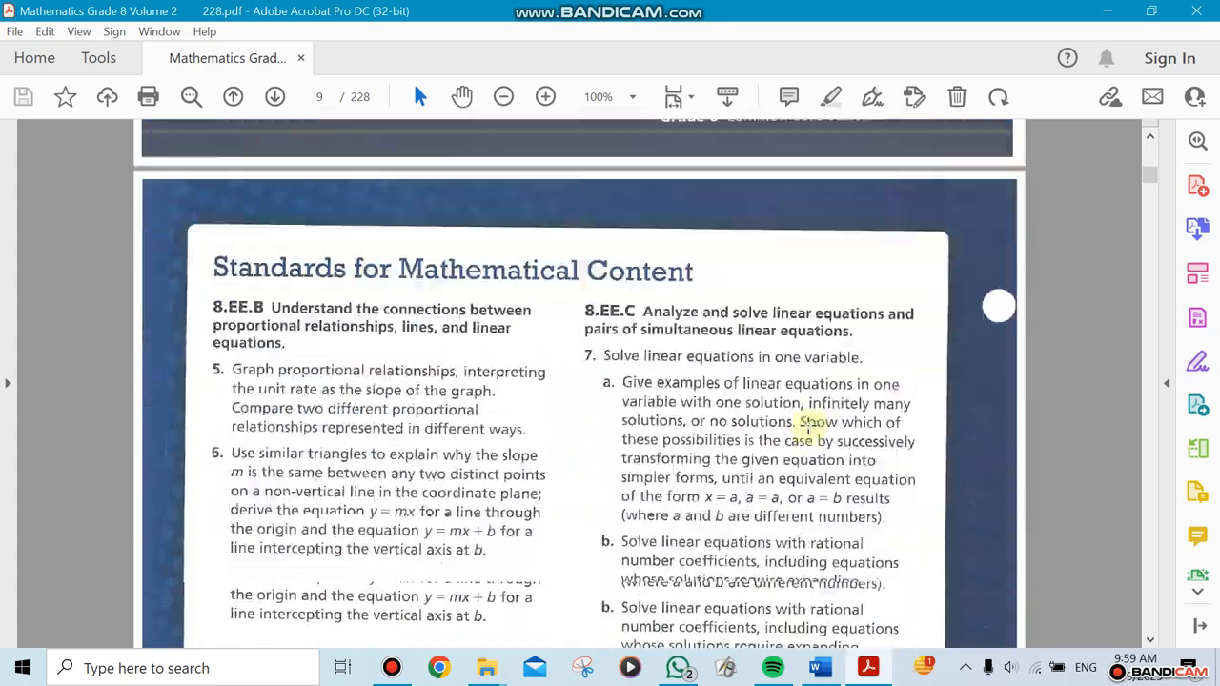
pyautogui.scroll(-3)
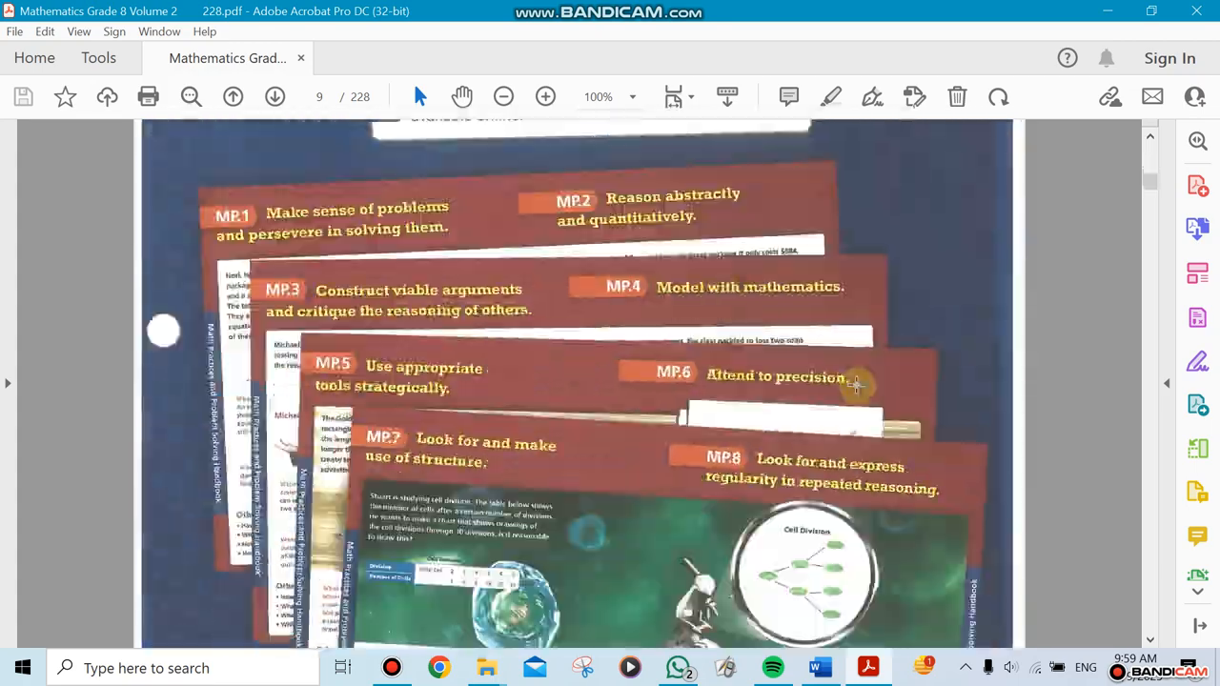
pyautogui.scroll(-3)
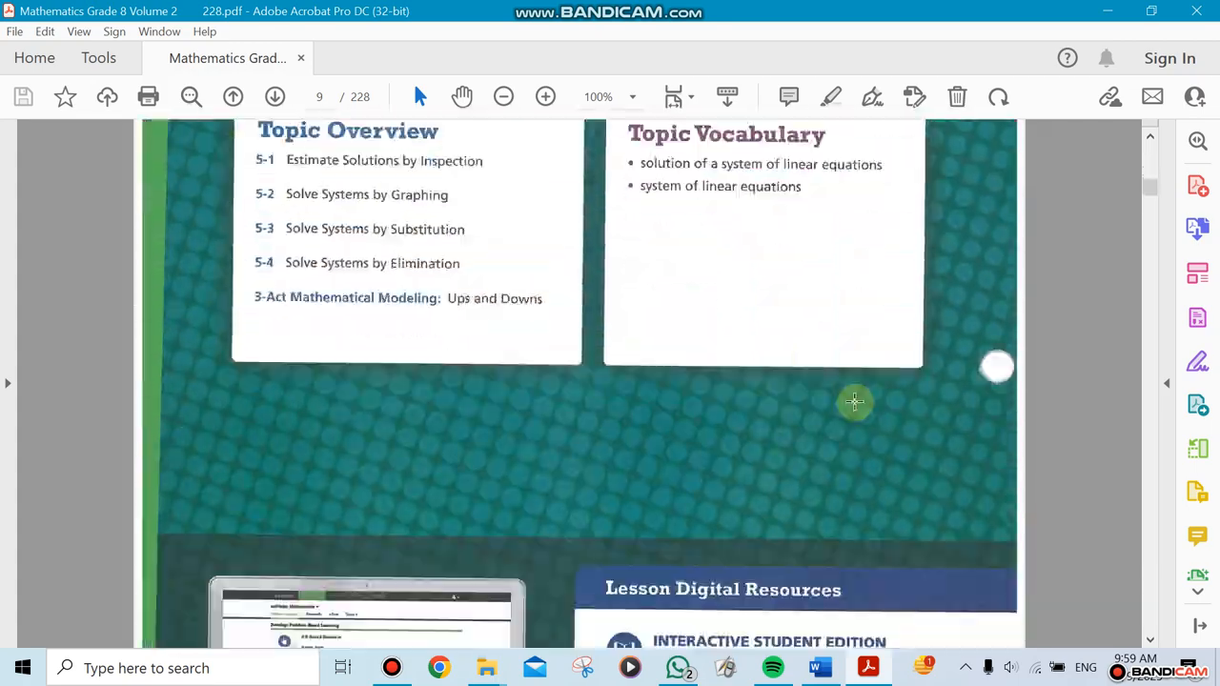
pyautogui.scroll(-3)
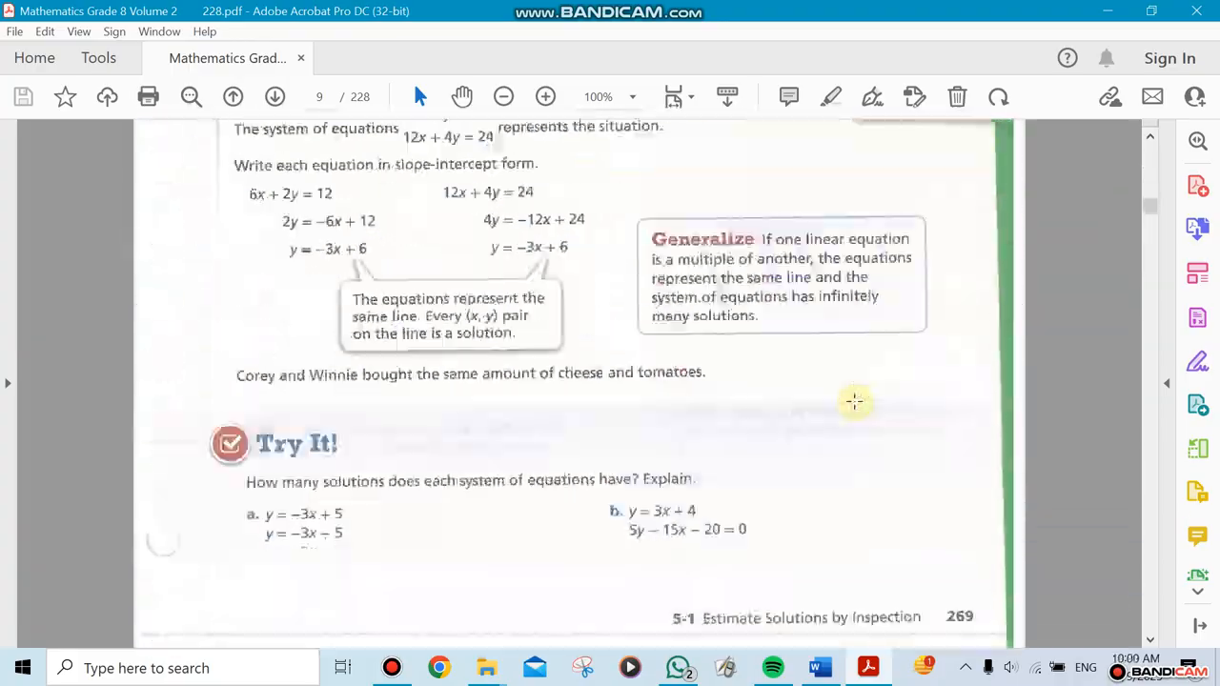
pyautogui.scroll(-3)
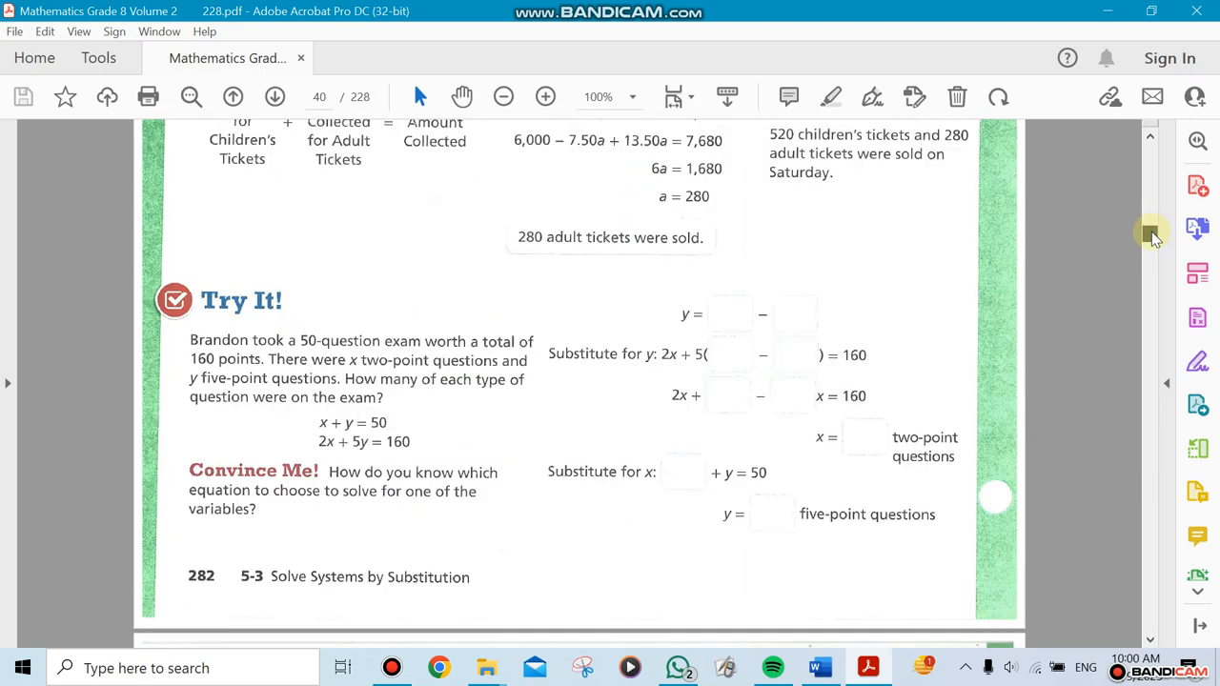
pyautogui.scroll(-3)
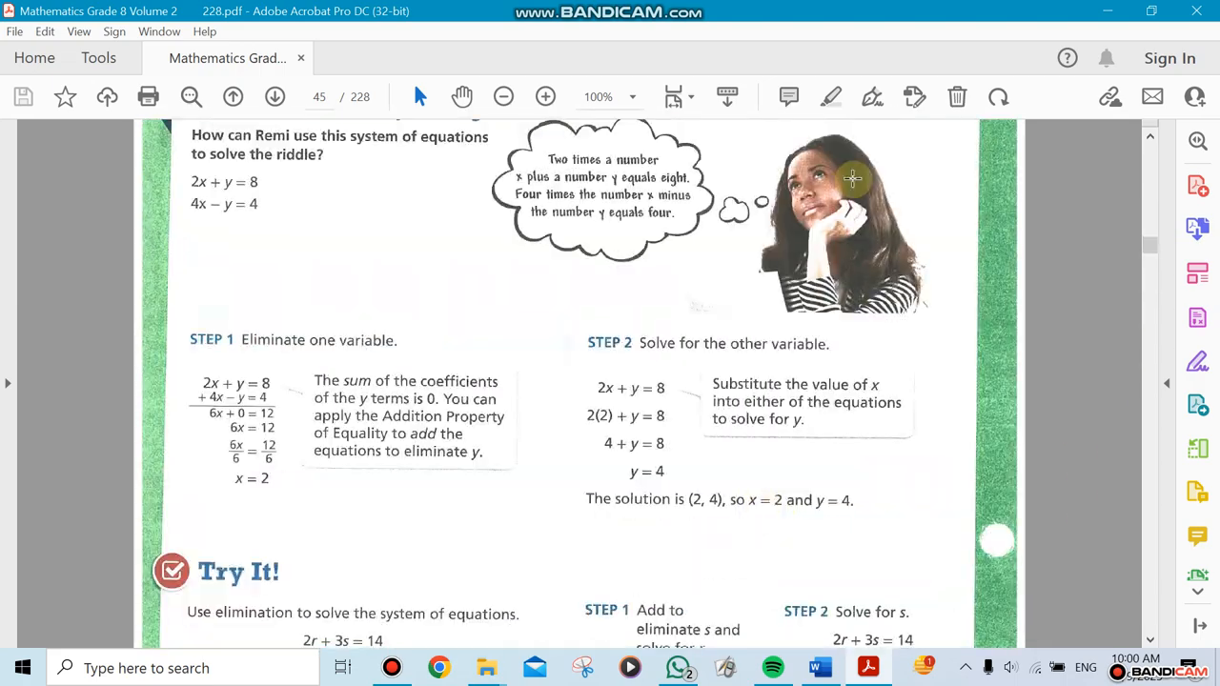
pyautogui.scroll(-3)
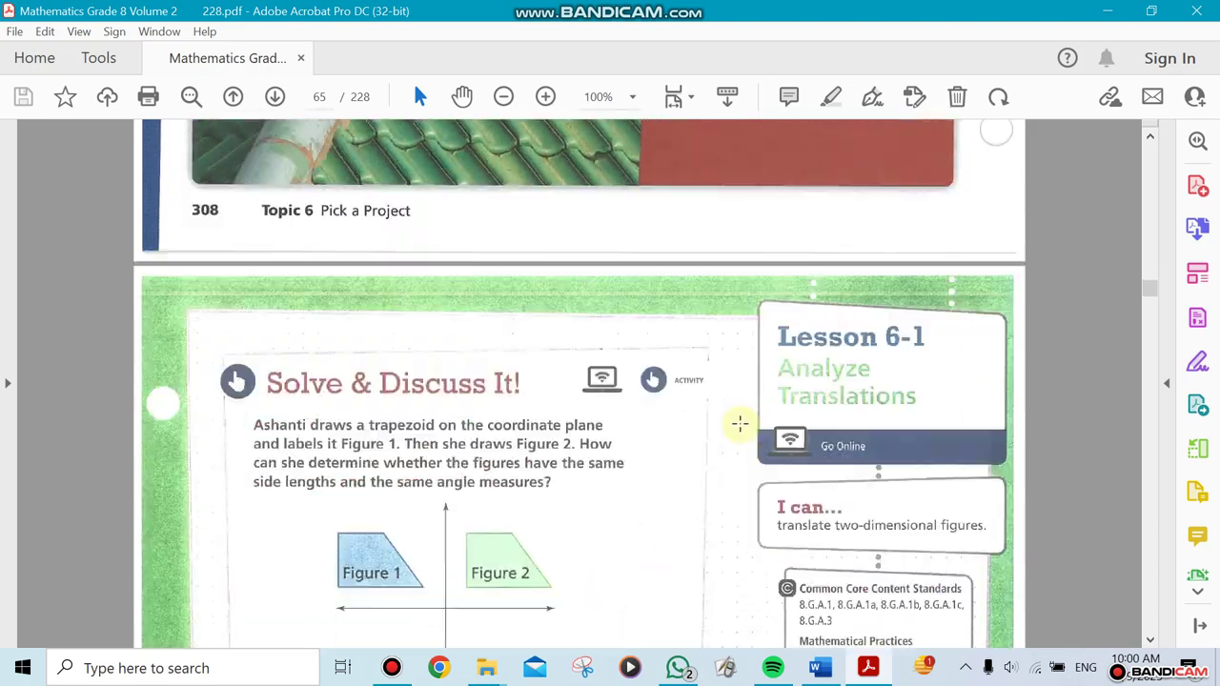
# Step: Scroll past the Solve & Discuss It! activity to the transformation and translation definitions with the fire pit example
pyautogui.scroll(-3)
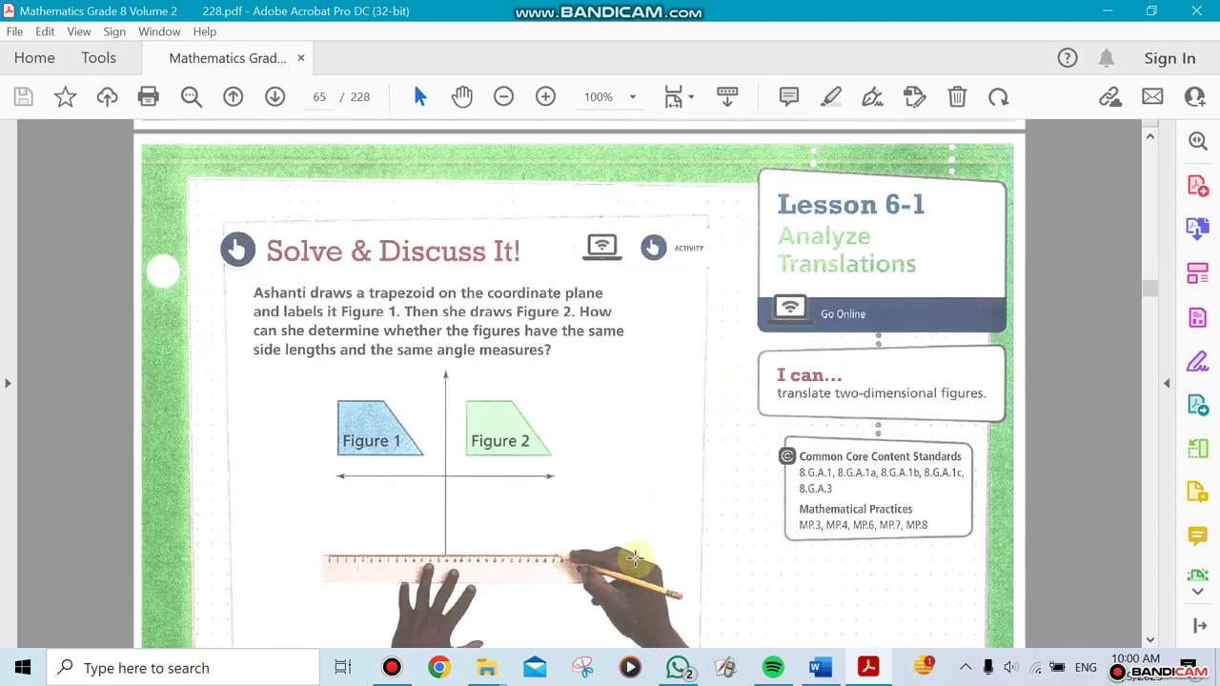
pyautogui.scroll(-3)
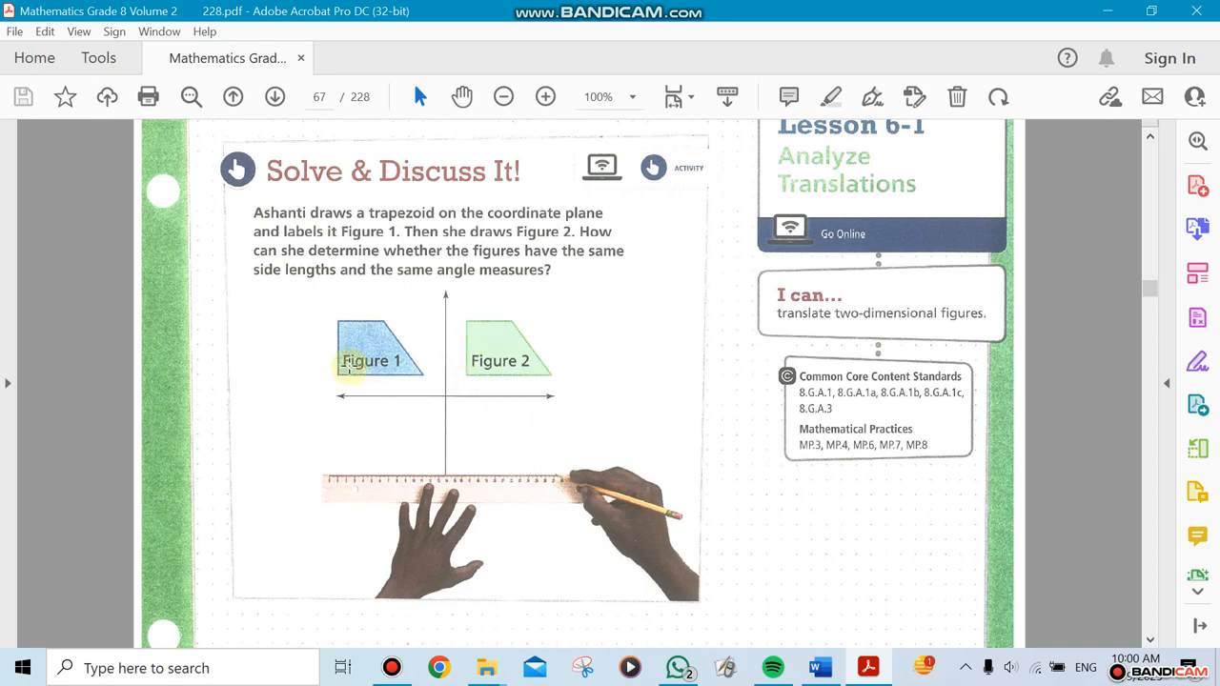
pyautogui.moveTo(356, 332)
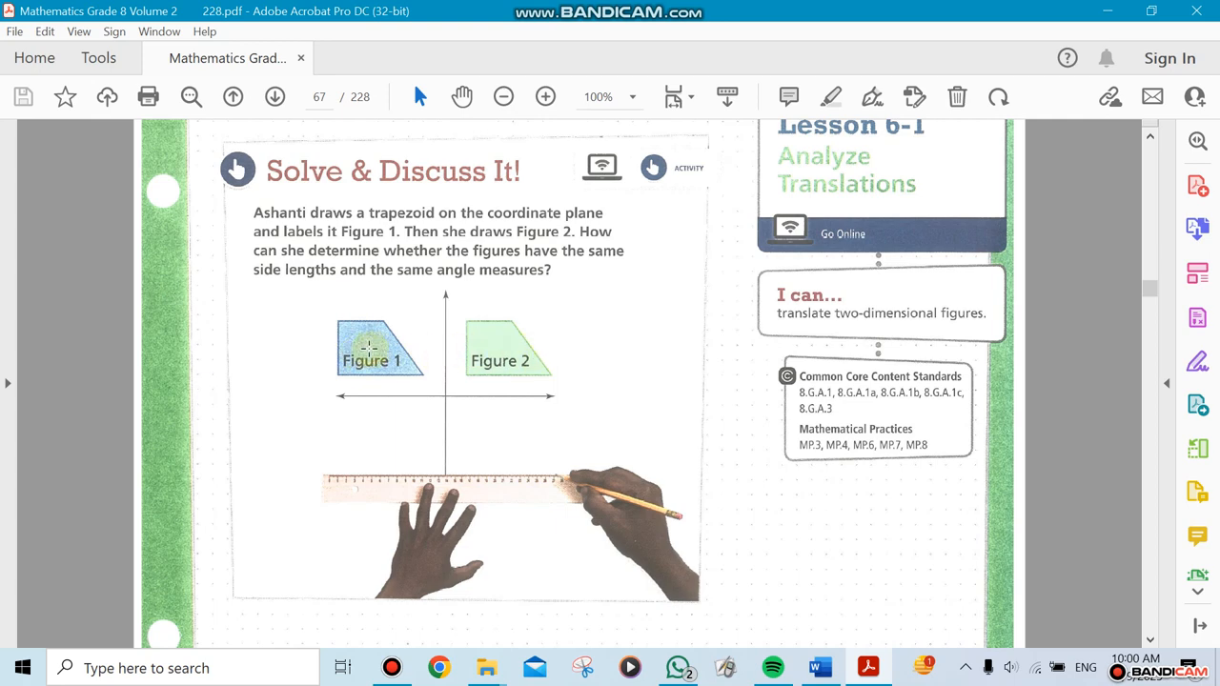
pyautogui.moveTo(514, 434)
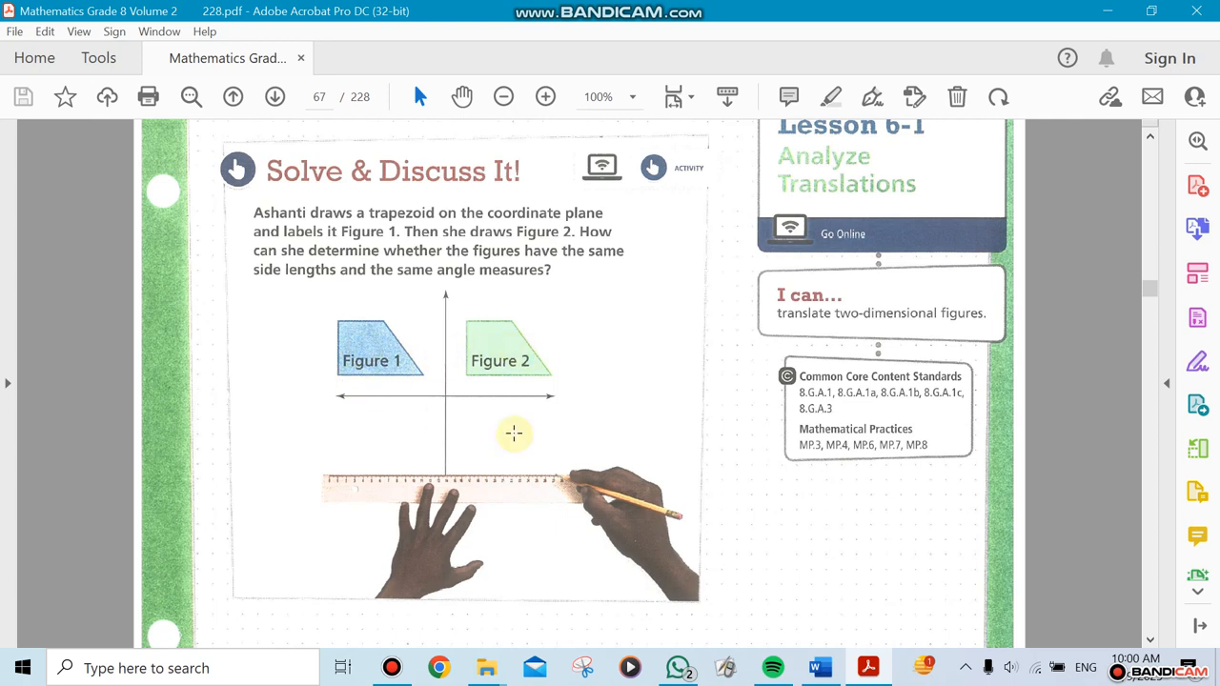
pyautogui.scroll(-3)
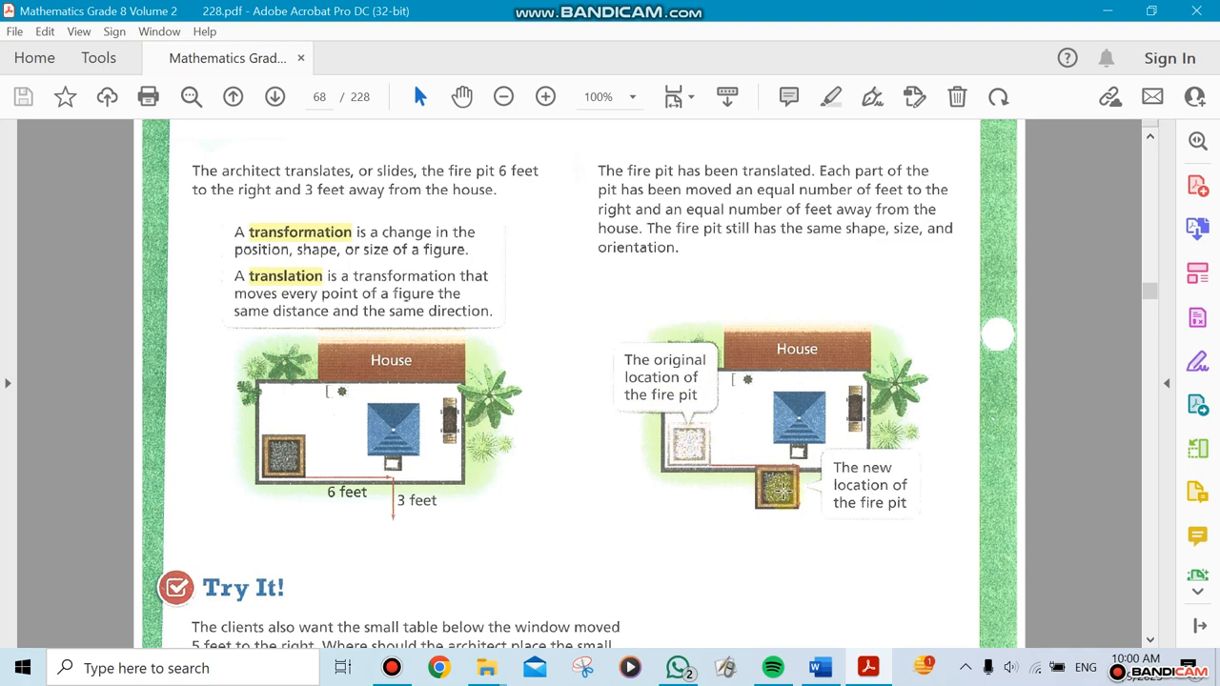
pyautogui.moveTo(231, 477)
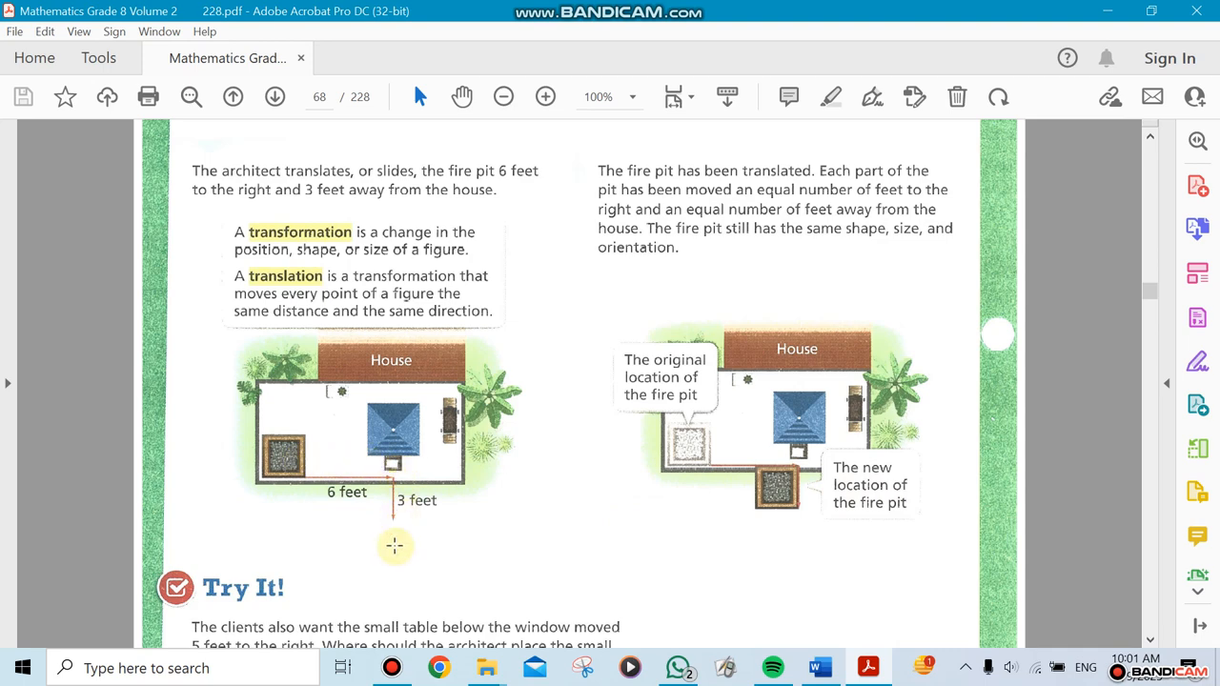
pyautogui.moveTo(488, 561)
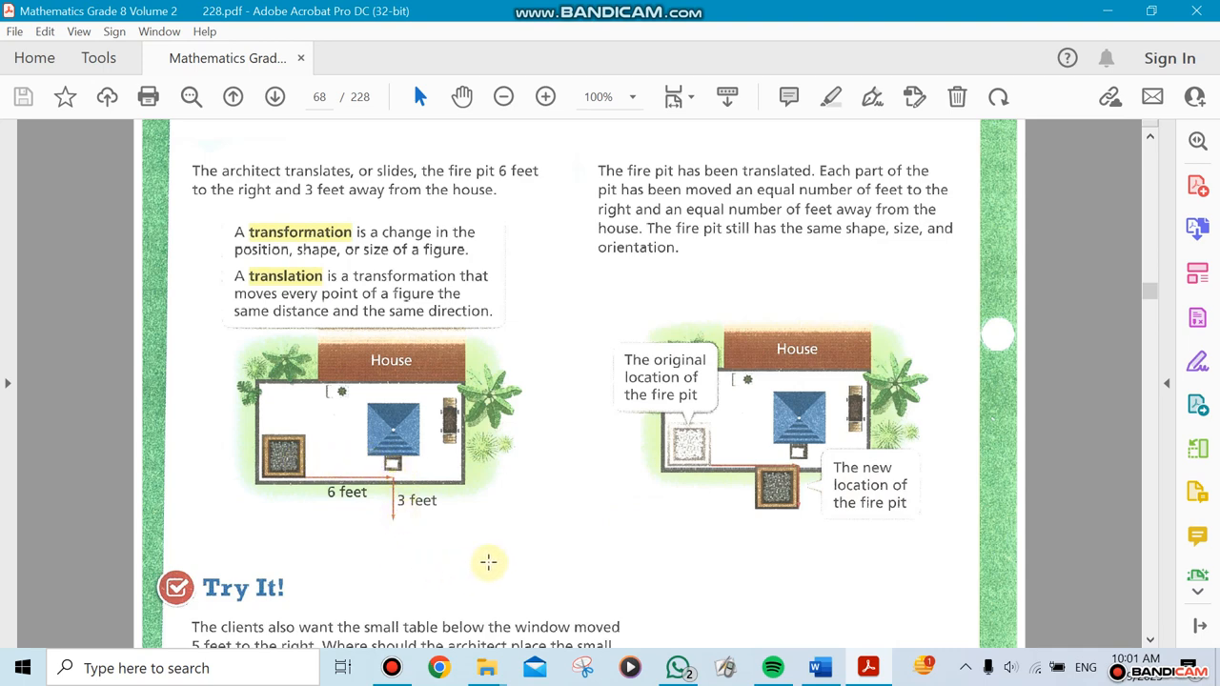
# Step: Scroll past the Try It! and Convince Me! items to Example 2, translating polygon ABCD on a coordinate plane
pyautogui.scroll(-3)
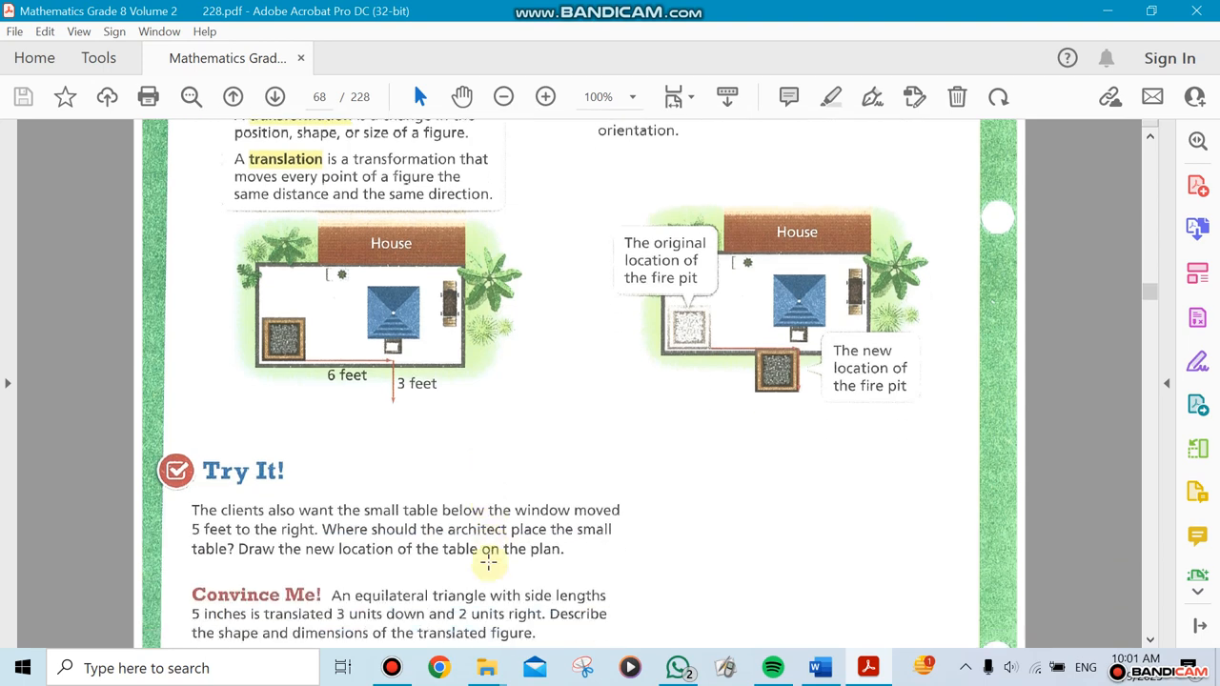
pyautogui.scroll(-3)
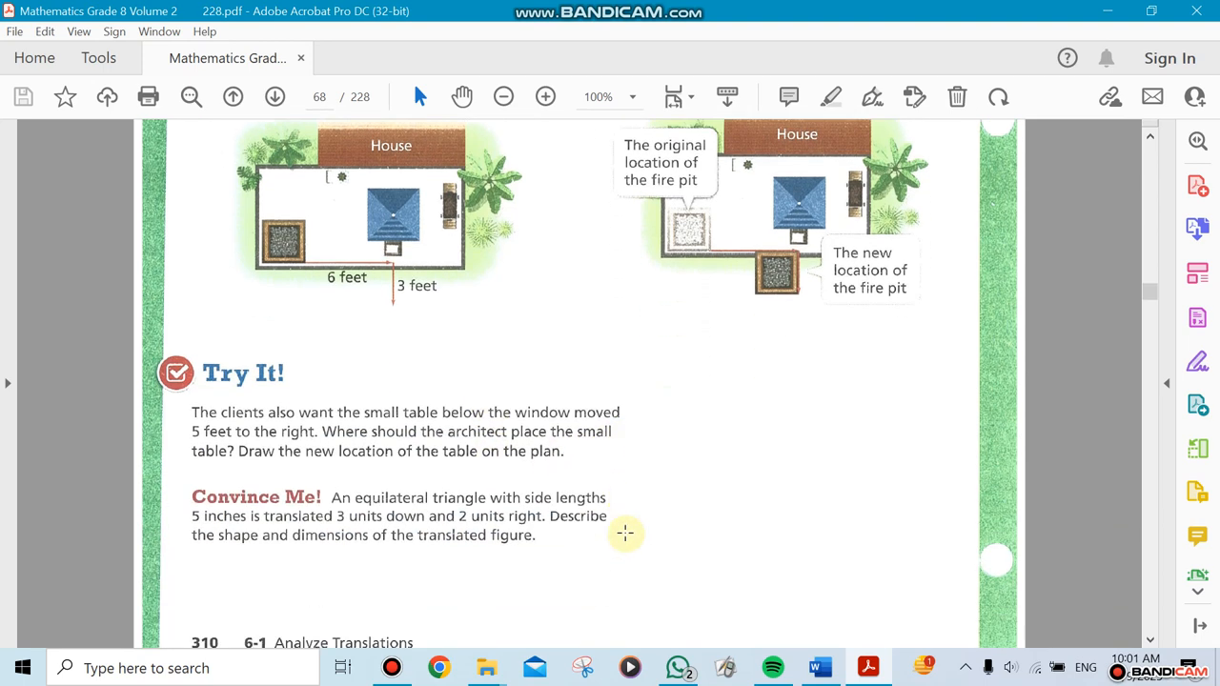
pyautogui.scroll(-3)
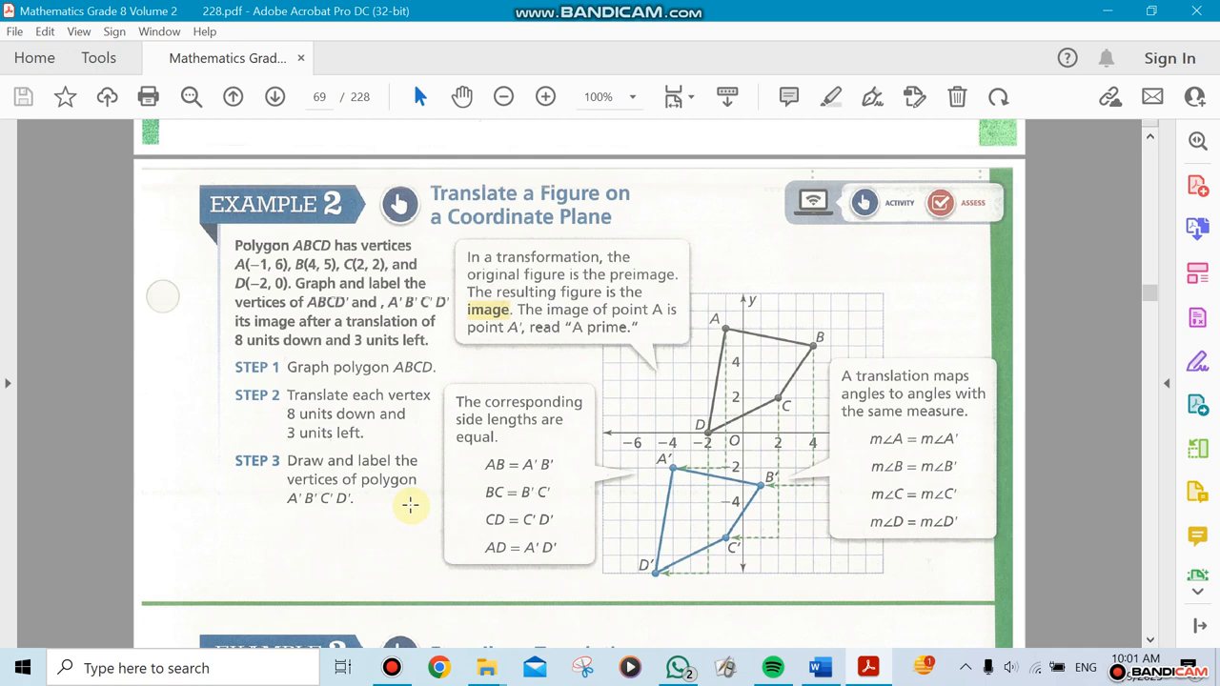
# Step: Scroll through Example 3's trapezoid translation to the Key Concept summary and Do You Understand? questions
pyautogui.scroll(-3)
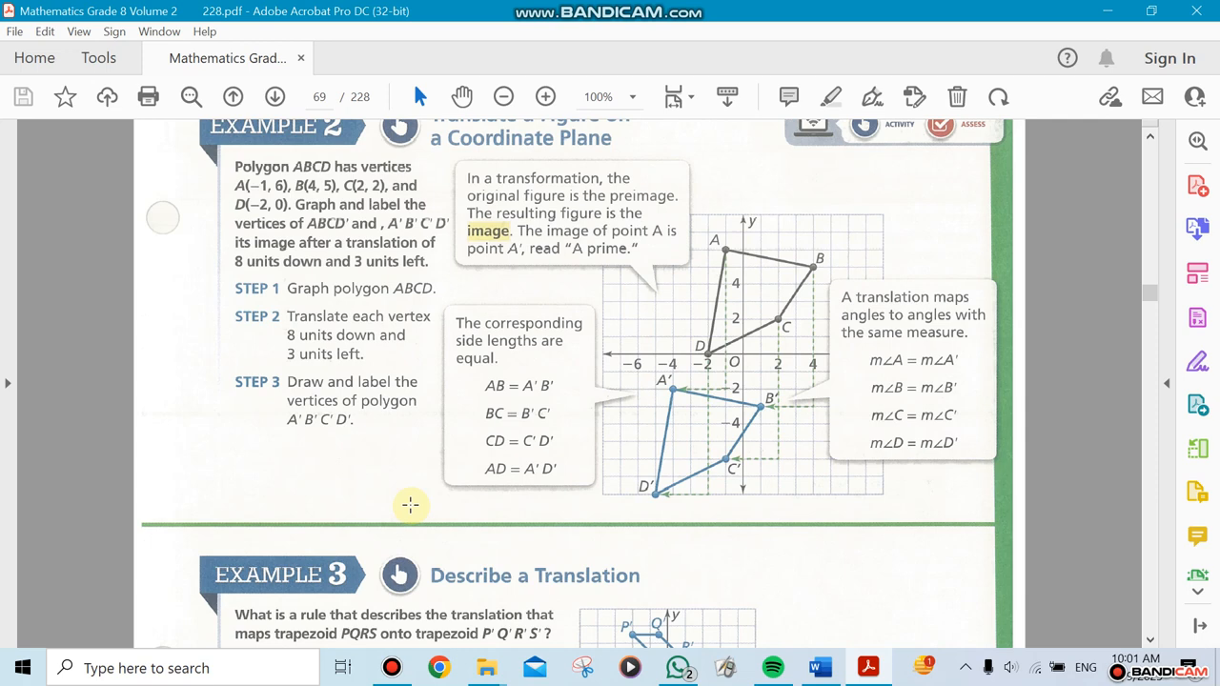
pyautogui.scroll(-3)
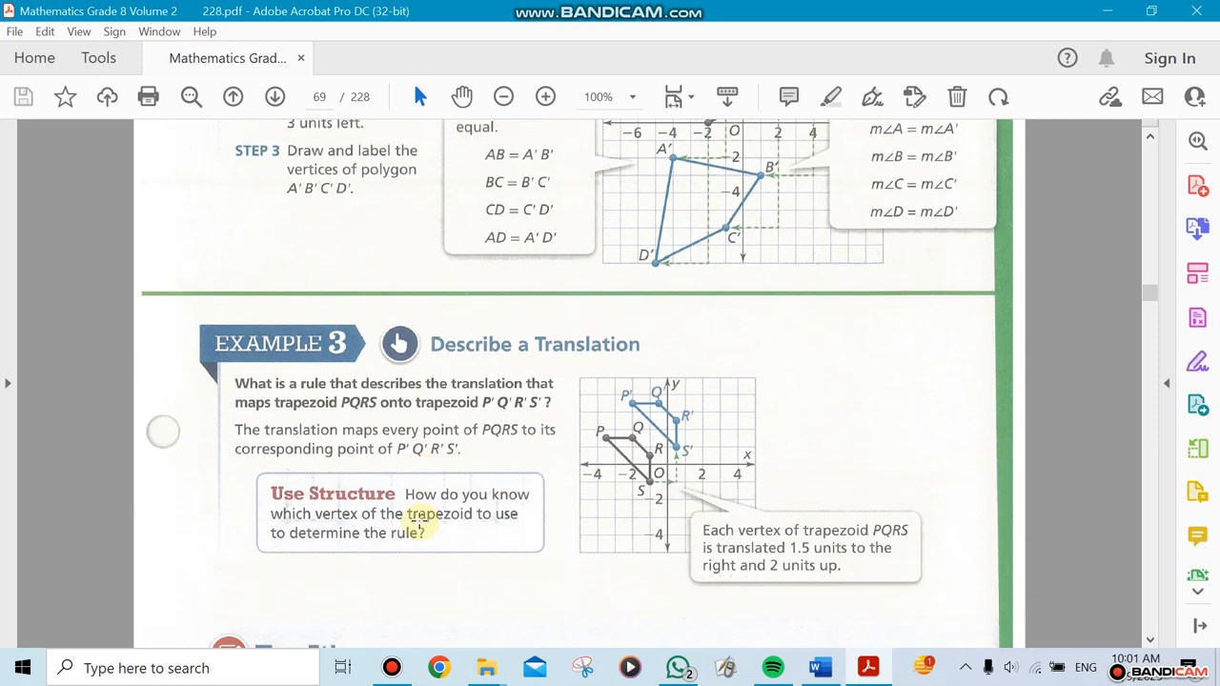
pyautogui.scroll(-3)
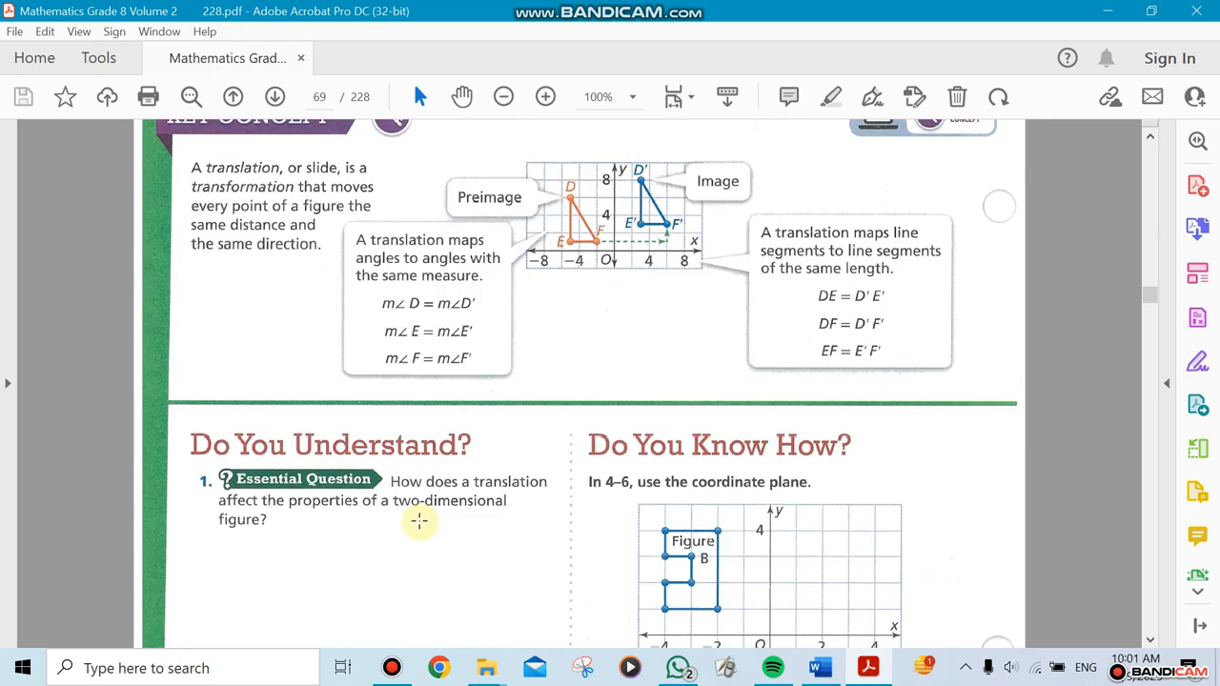
# Step: Scroll through Lesson 6-1's practice and Assessment Practice items to Lesson 6-2 Analyze Reflections, then stop the Bandicam recording
pyautogui.scroll(-3)
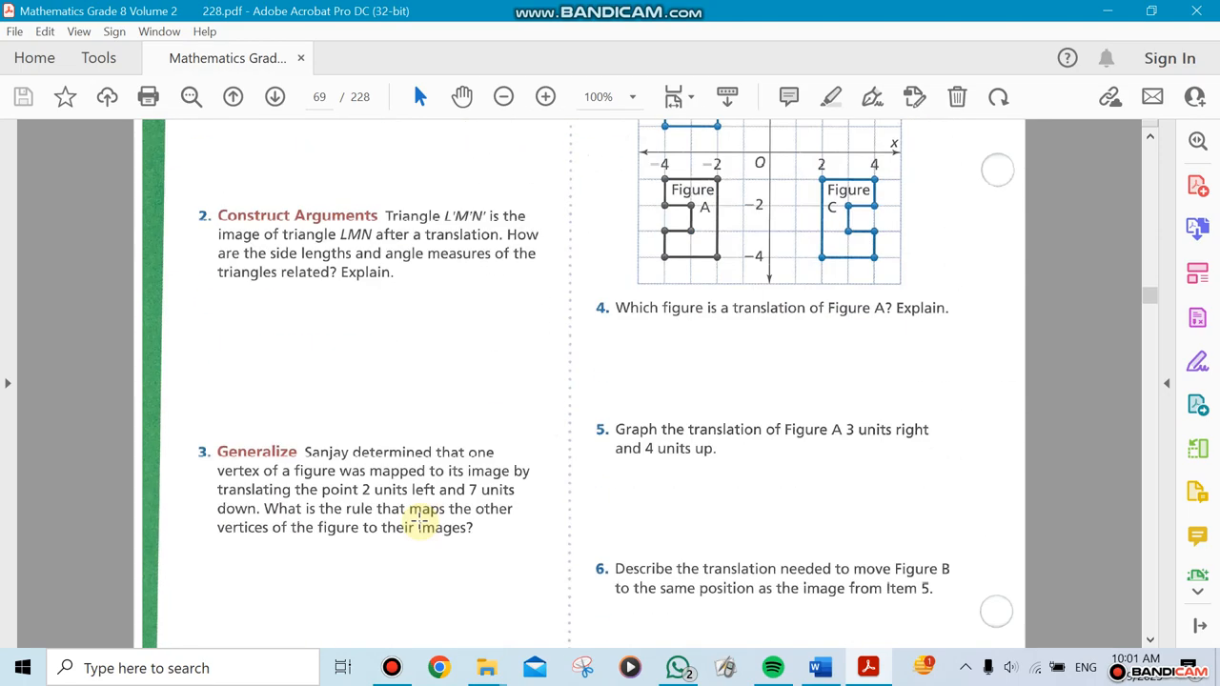
pyautogui.scroll(-3)
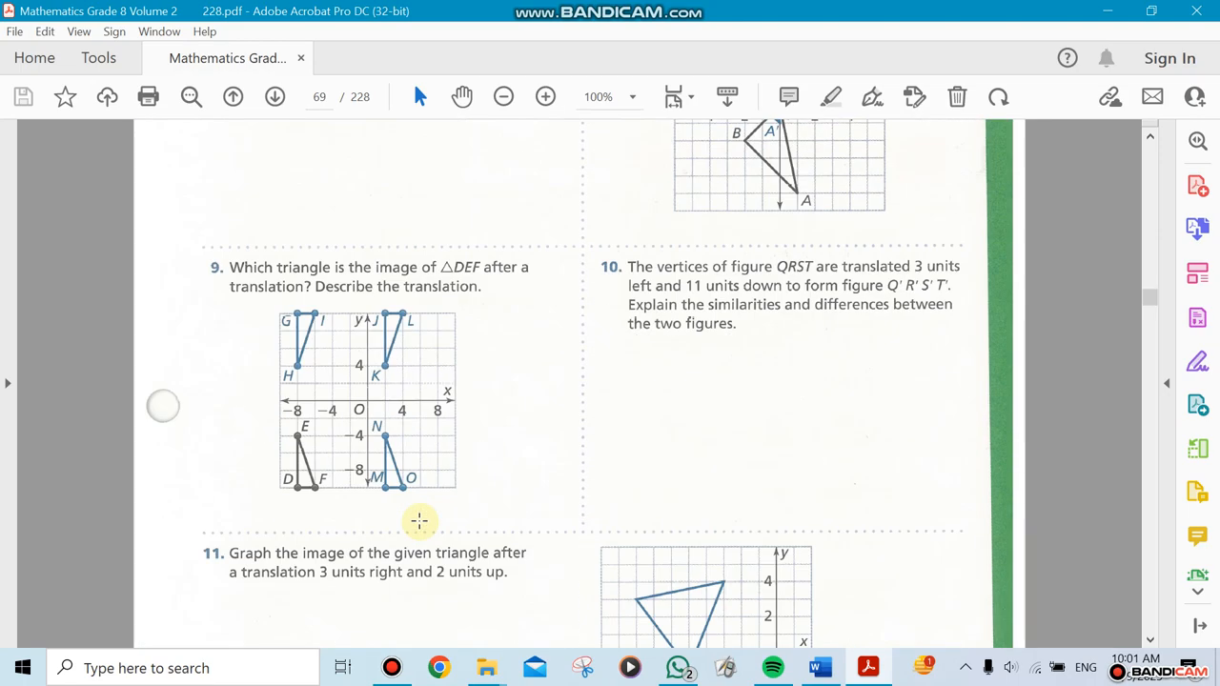
pyautogui.scroll(-3)
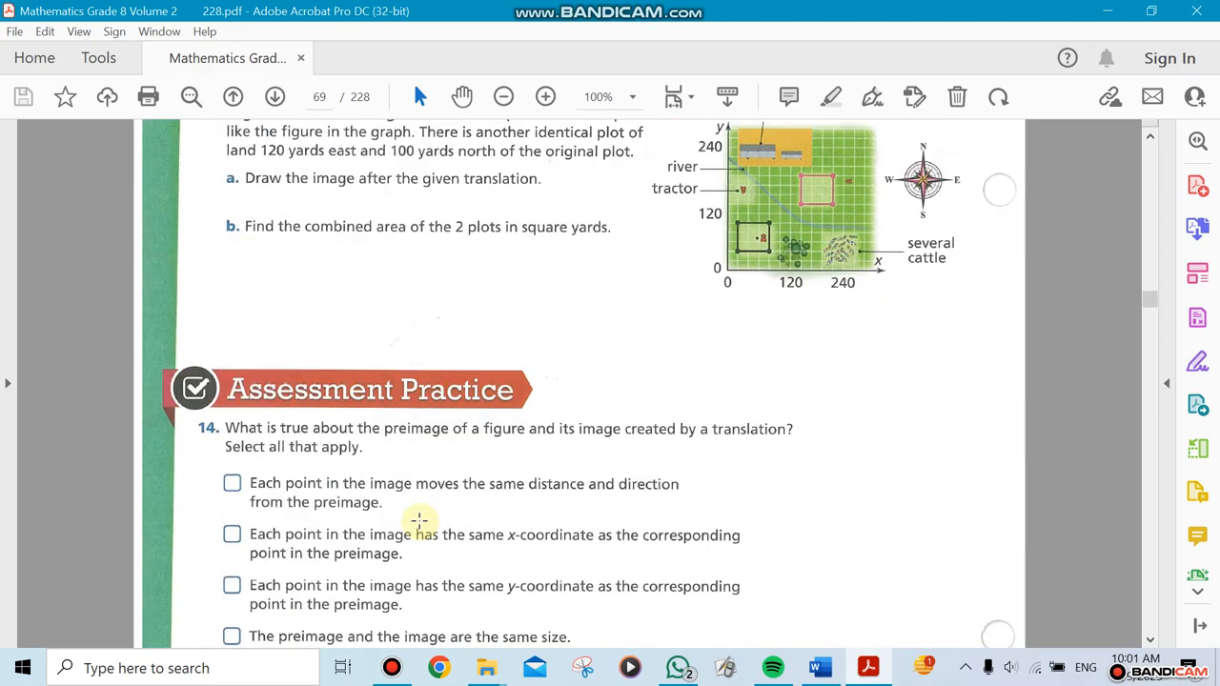
pyautogui.scroll(-3)
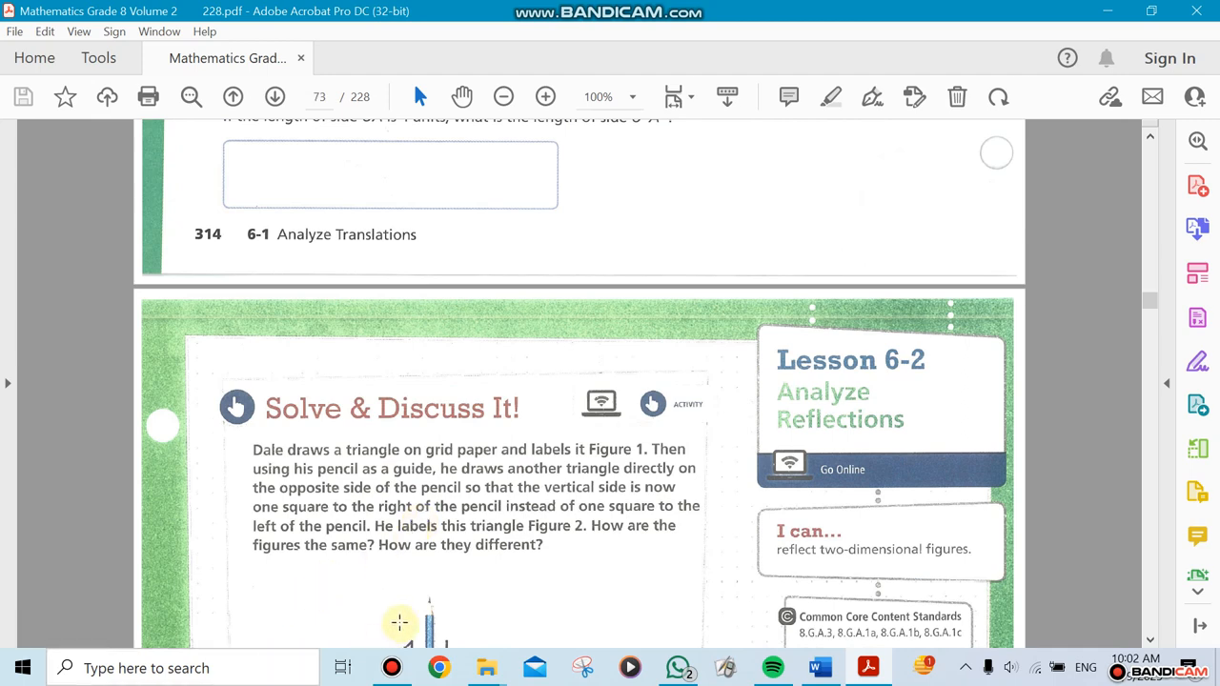
pyautogui.click(392, 667)
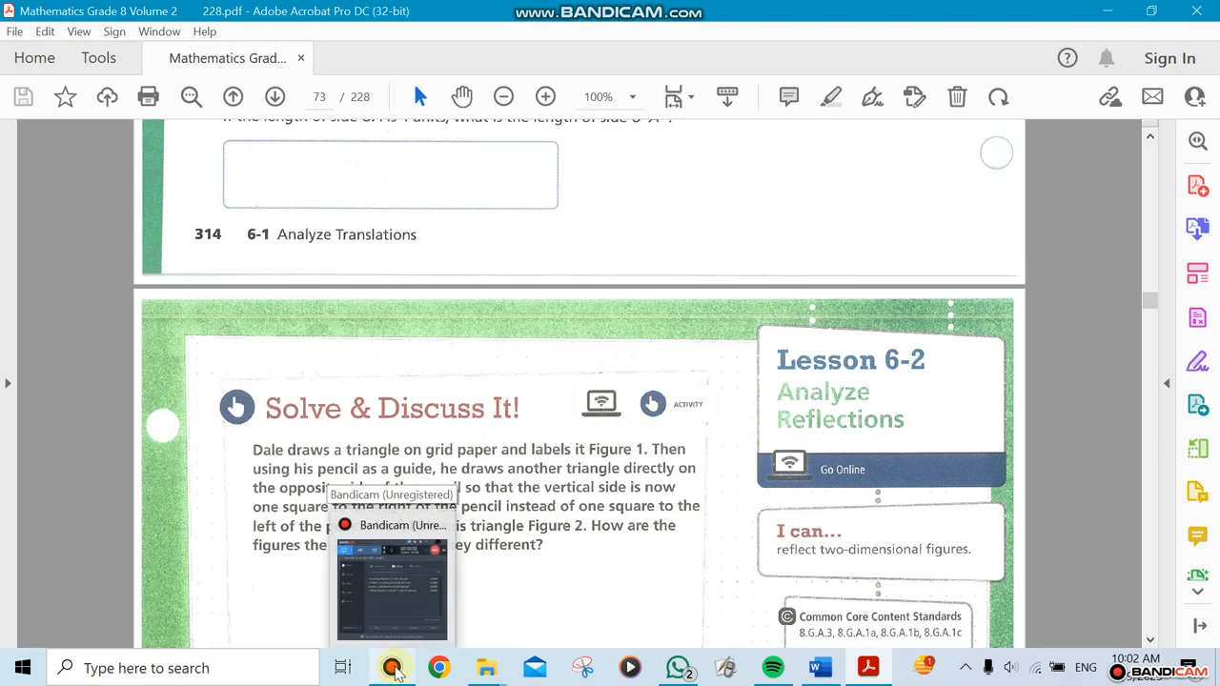